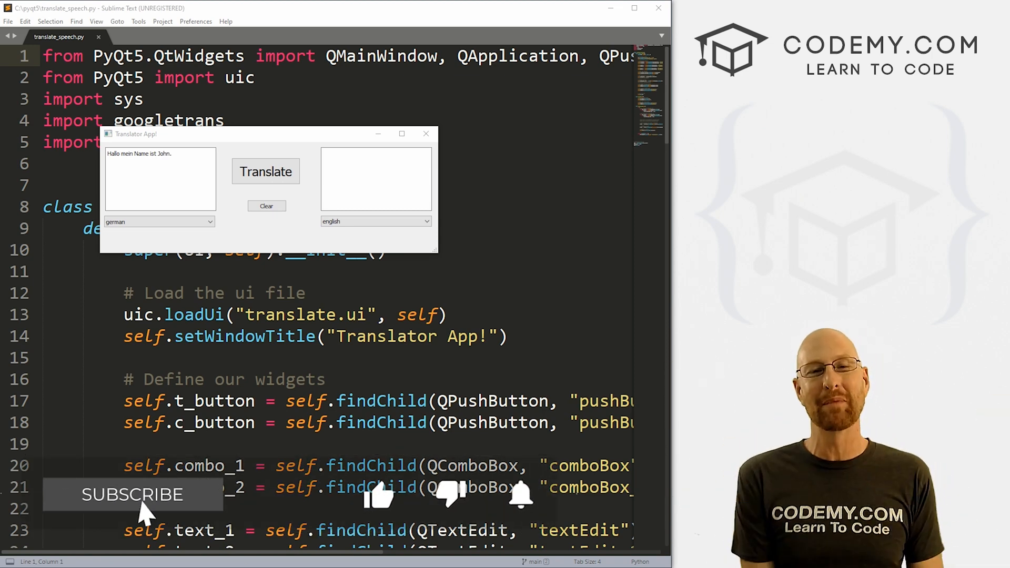
# Switch to the Codemy.com page in Firefox and scroll down to the course listings.
pyautogui.click(132, 494)
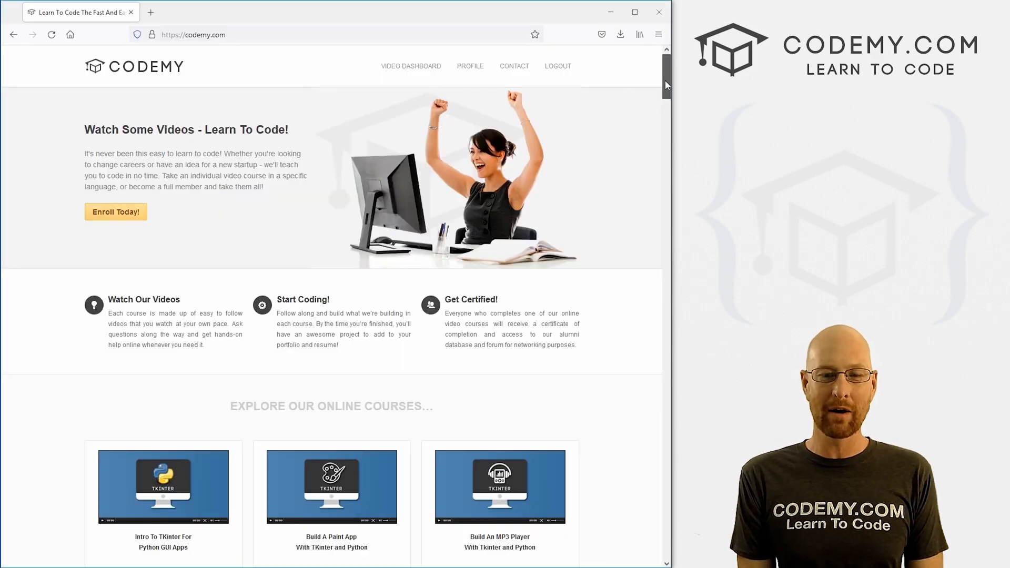
pyautogui.scroll(-3)
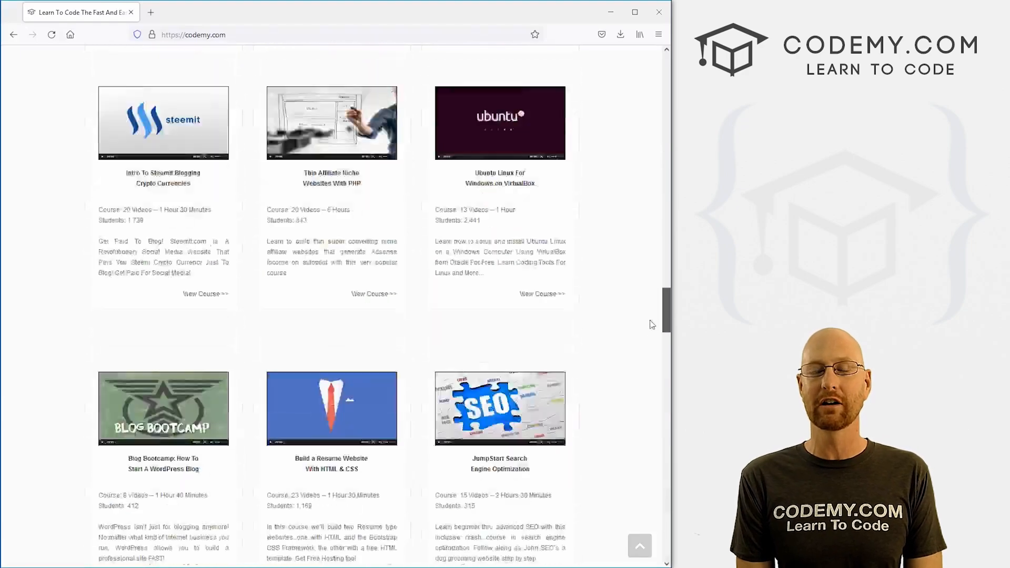
pyautogui.scroll(-3)
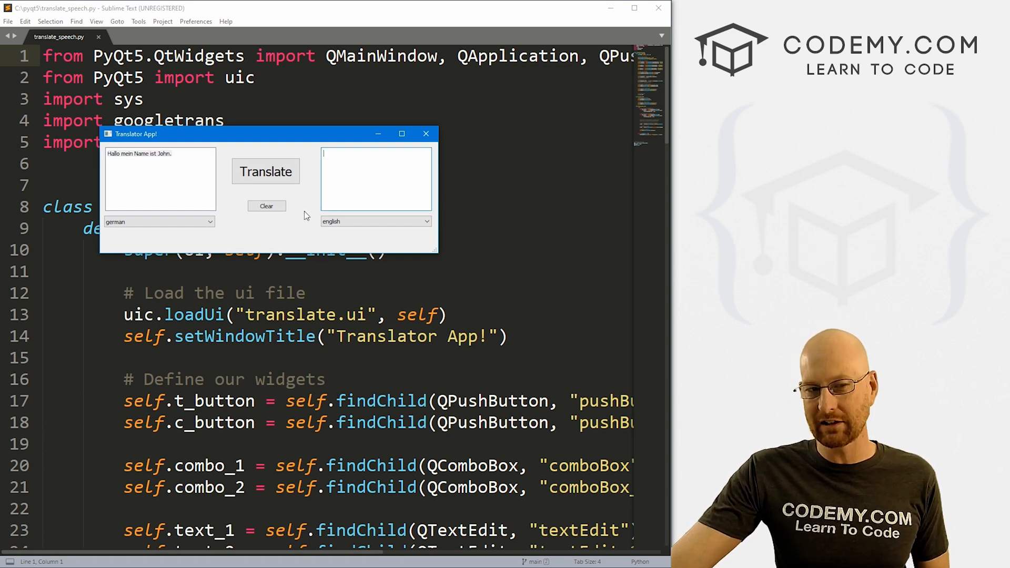
pyautogui.click(265, 171)
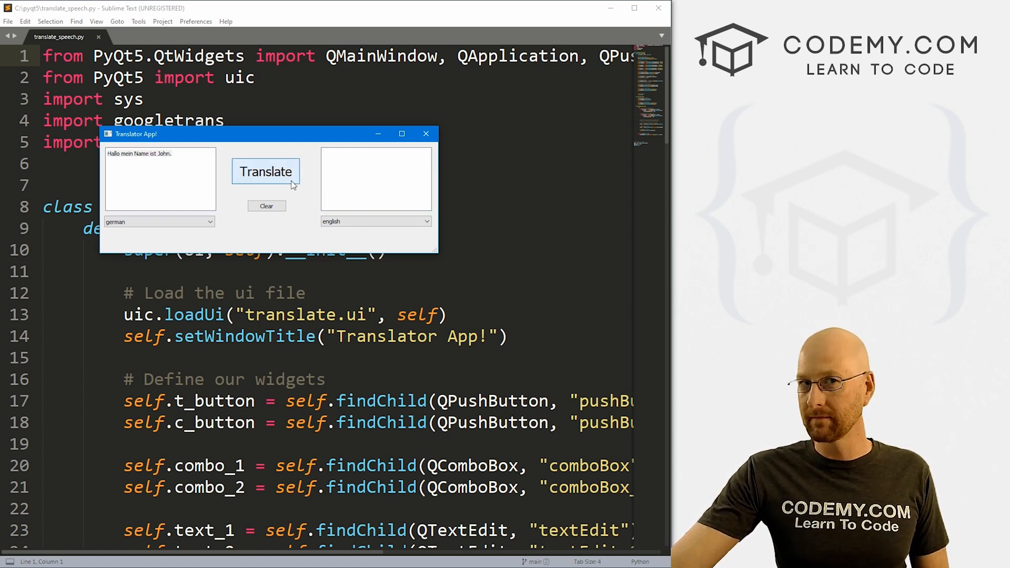
pyautogui.click(265, 172)
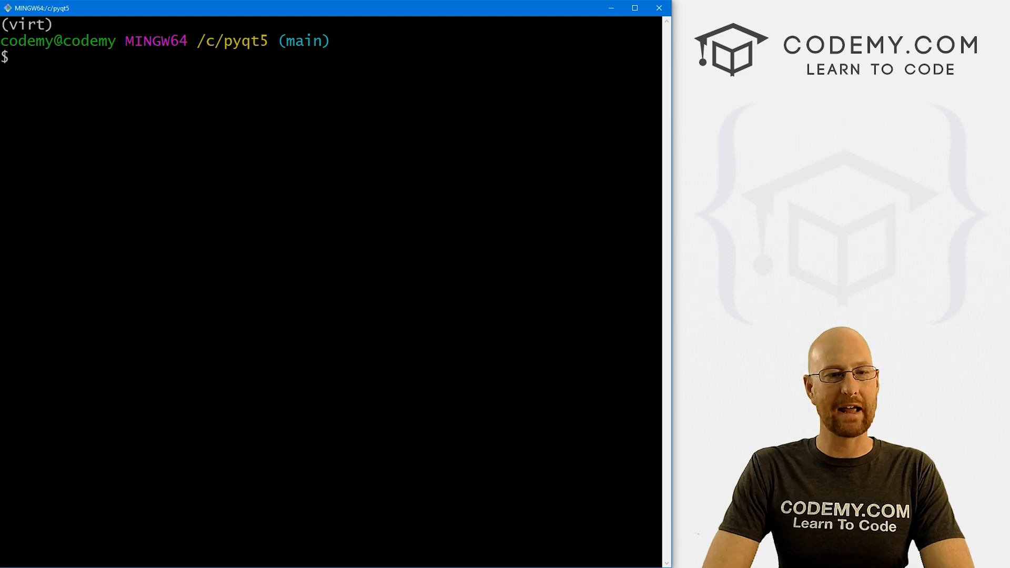
# Run pip install pyttsx3 in Git Bash; it reports the requirement already satisfied.
pyautogui.write('pip install py')
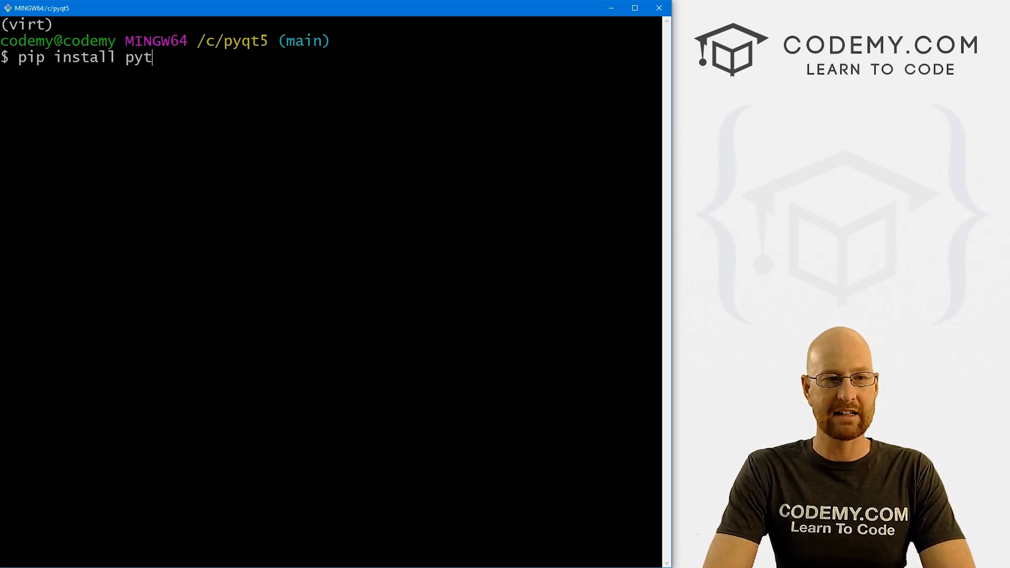
pyautogui.write('tsx3')
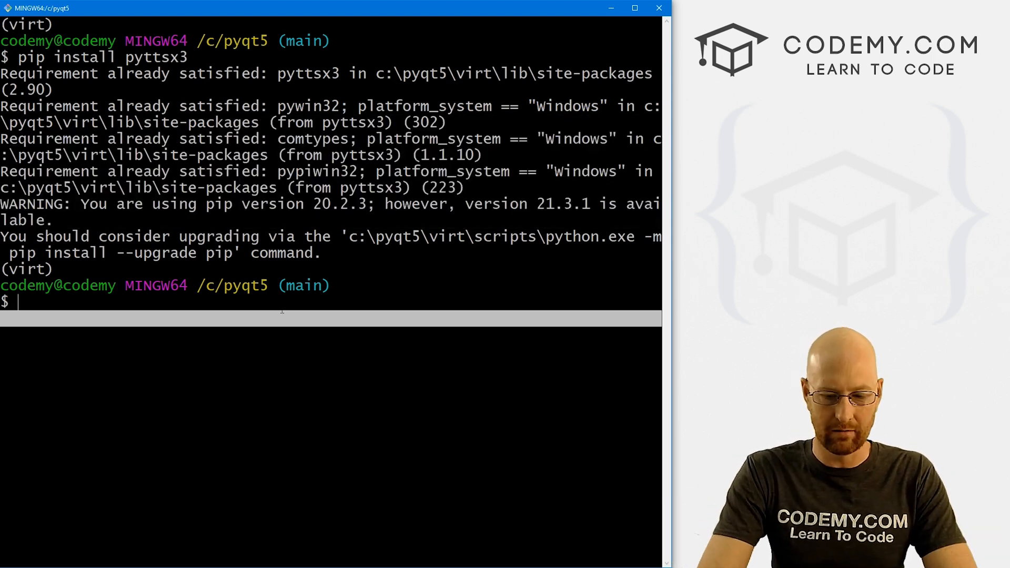
pyautogui.write('pip inst')
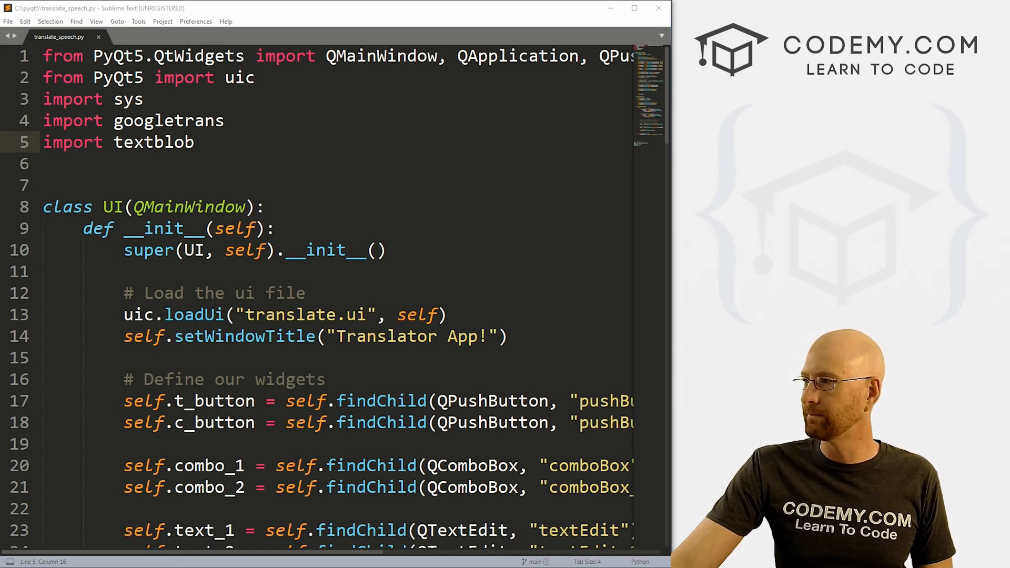
# Add 'import pyttsx3' plus a blank line to translate_speech.py and save.
pyautogui.write('impo')
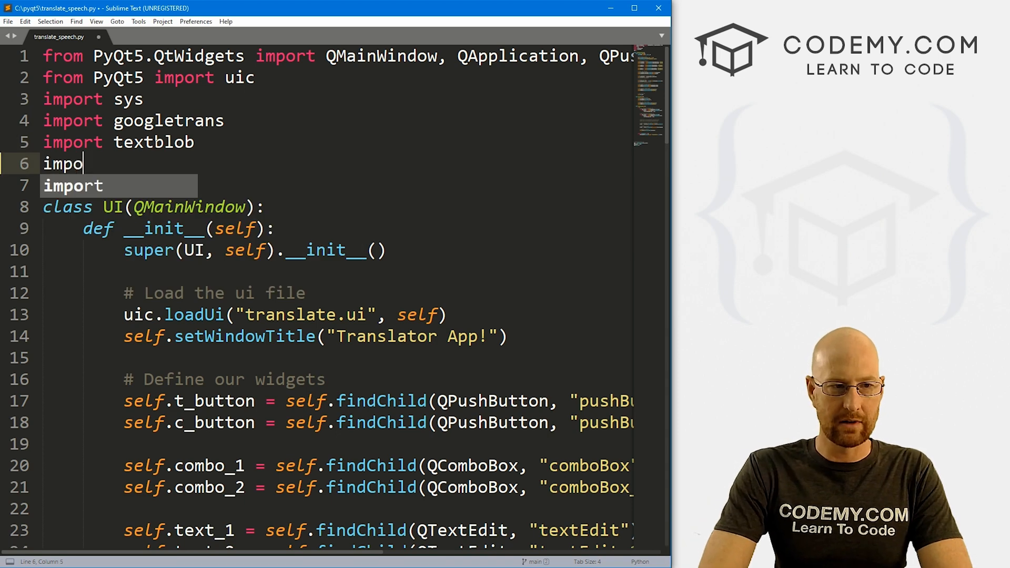
pyautogui.write('rt pyttsx')
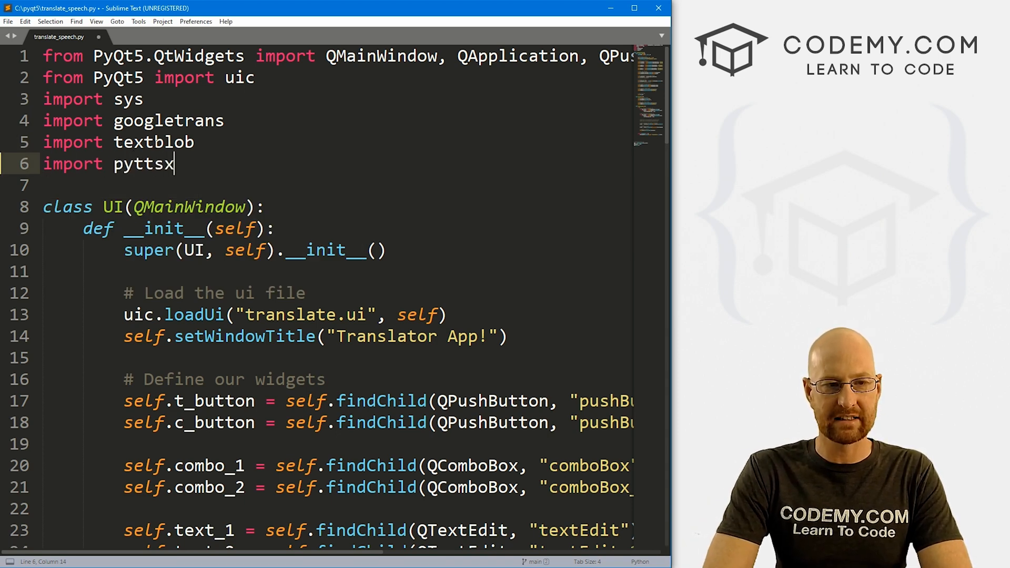
pyautogui.write('3')
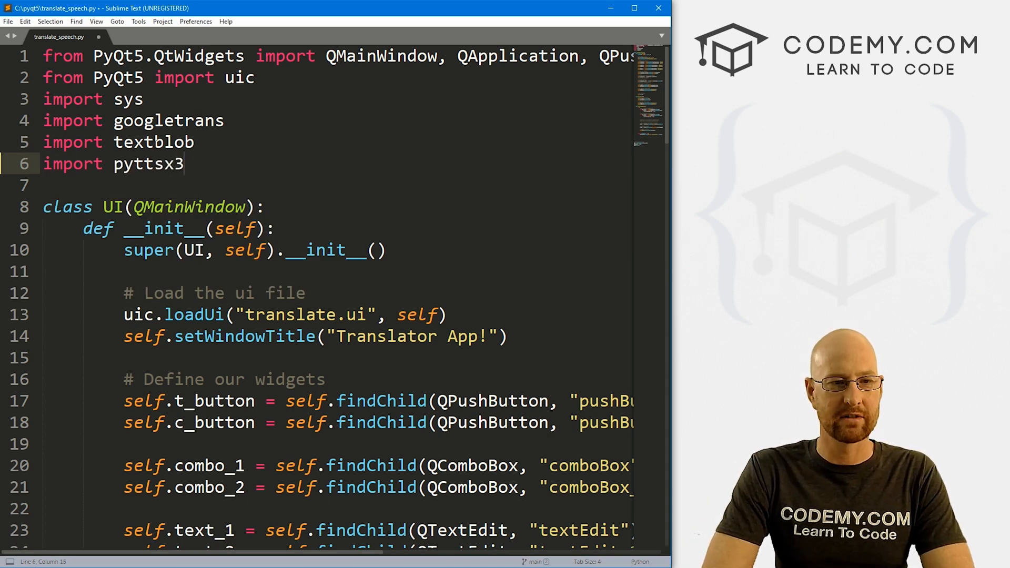
pyautogui.press('enter')
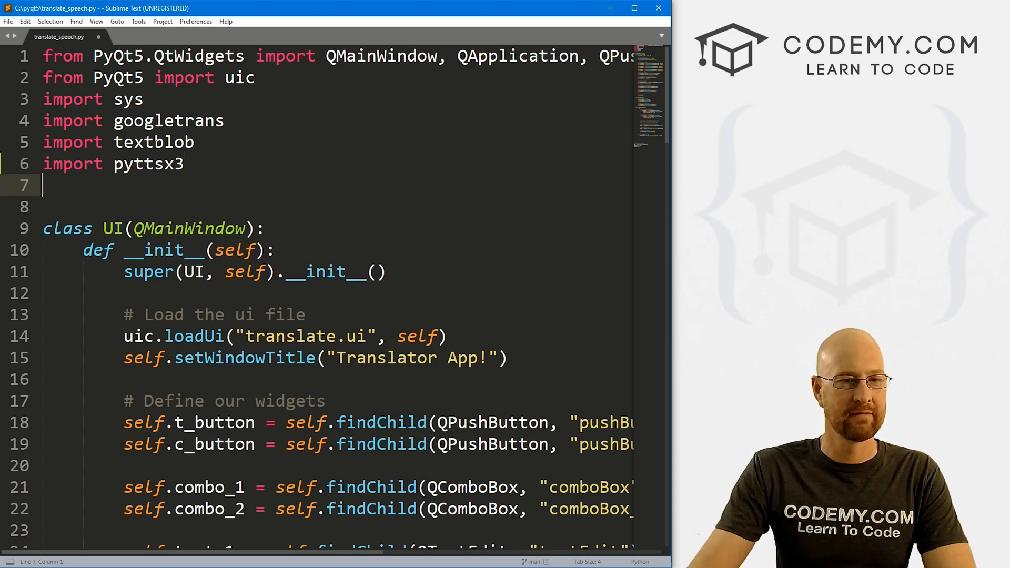
pyautogui.press('ctrl+s')
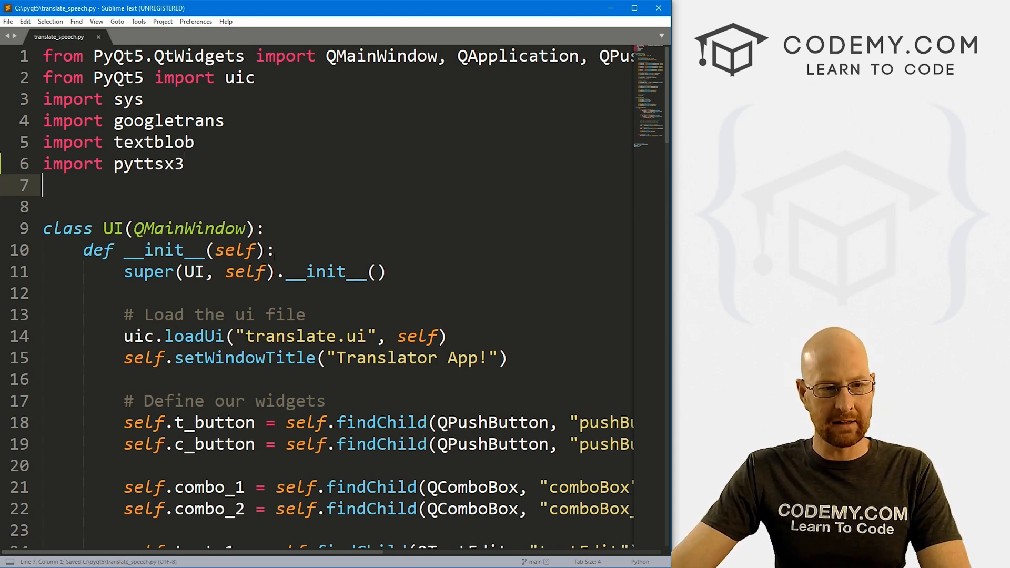
# Scroll down translate_speech.py to the language-key code in translate().
pyautogui.scroll(-3)
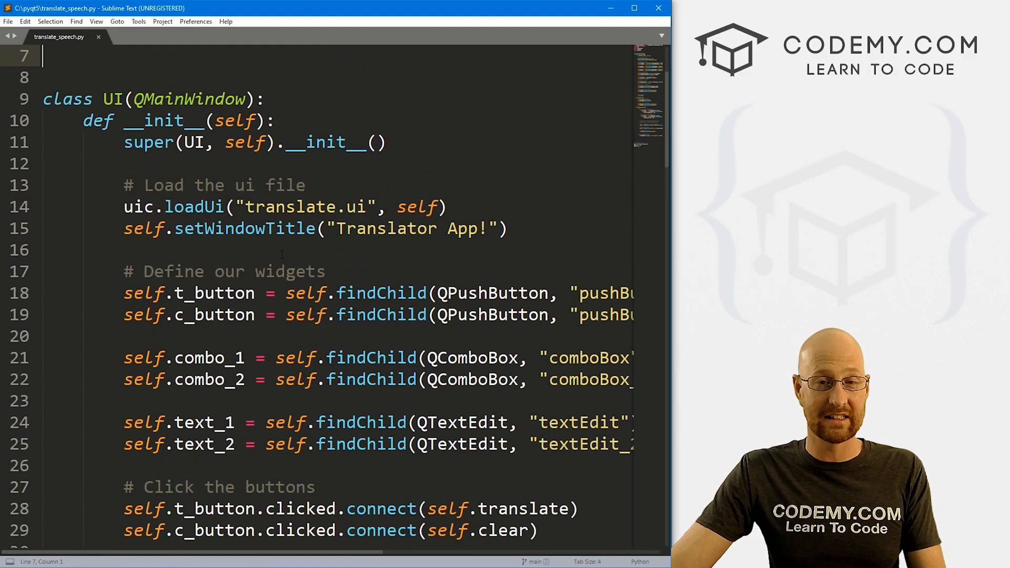
pyautogui.scroll(-3)
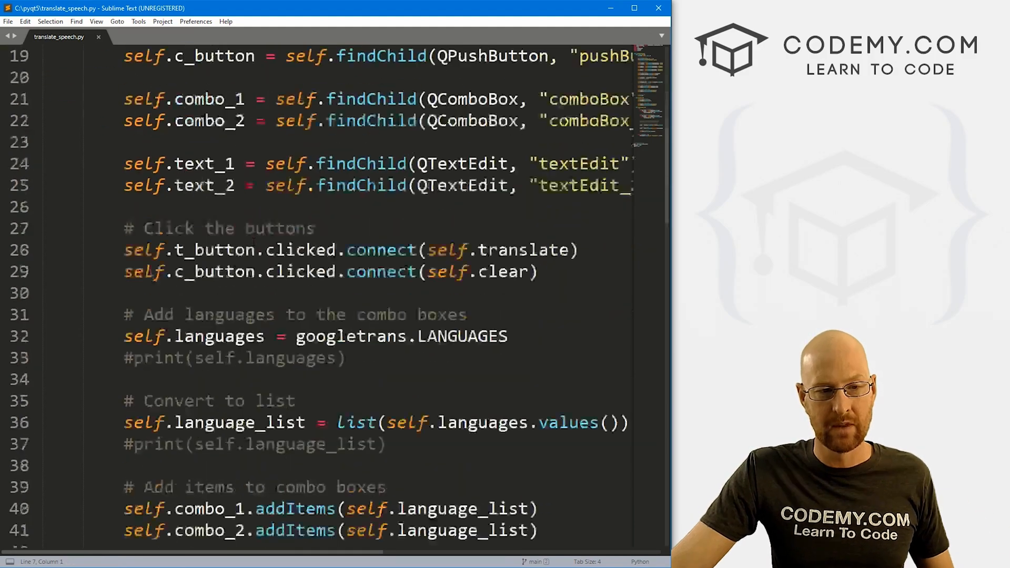
pyautogui.scroll(-3)
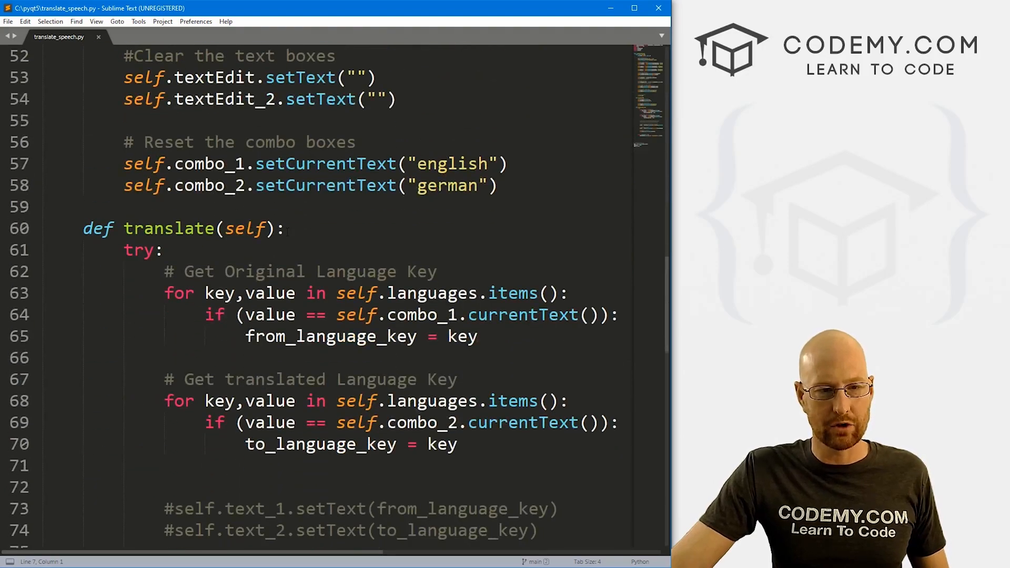
pyautogui.moveTo(181, 271); pyautogui.dragTo(358, 379)
pyautogui.write('engine -')
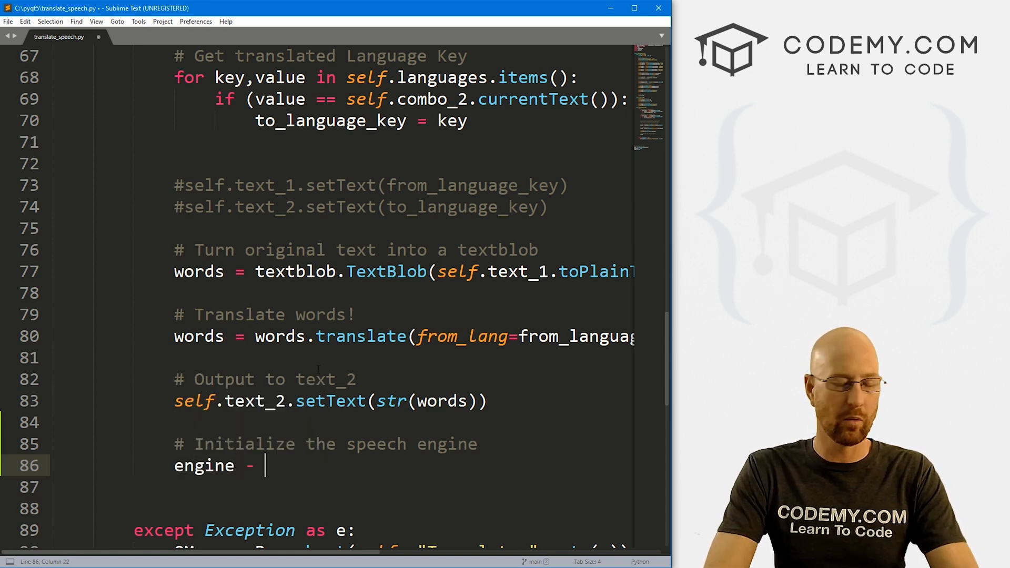
# Add engine = pyttsx3.init() to create the speech engine in translate().
pyautogui.write('=')
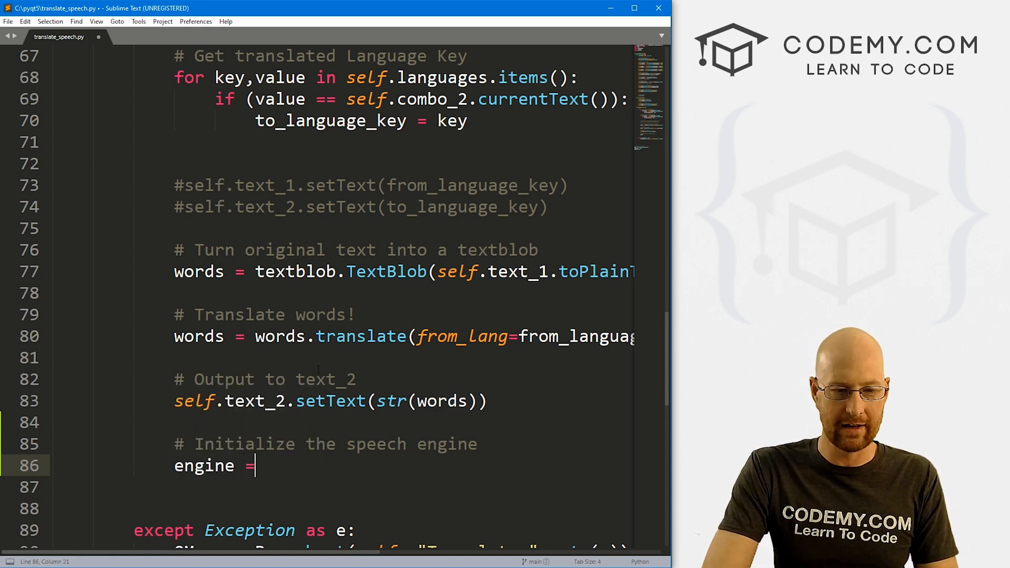
pyautogui.write('pyttsx3')
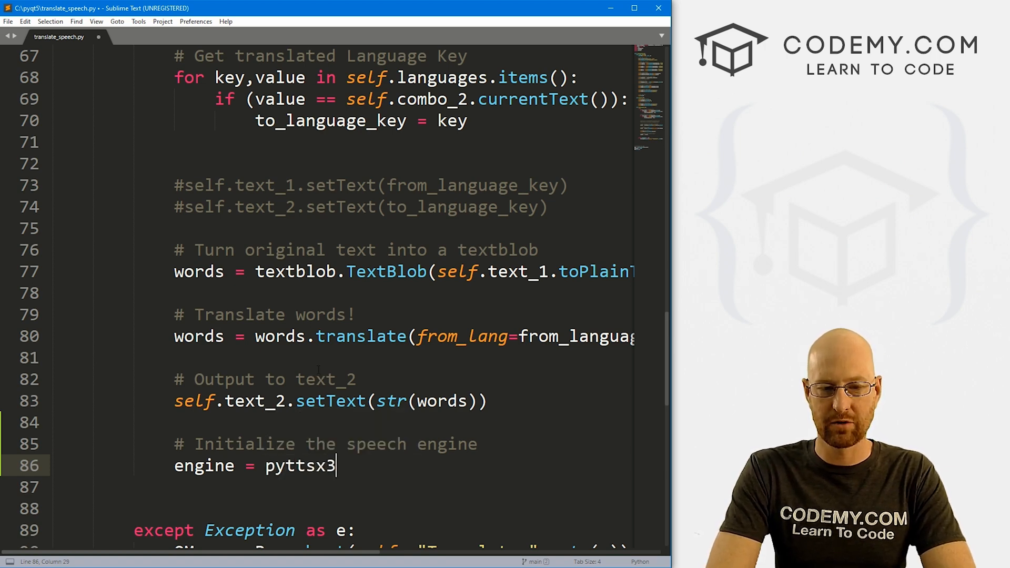
pyautogui.write('.init(')
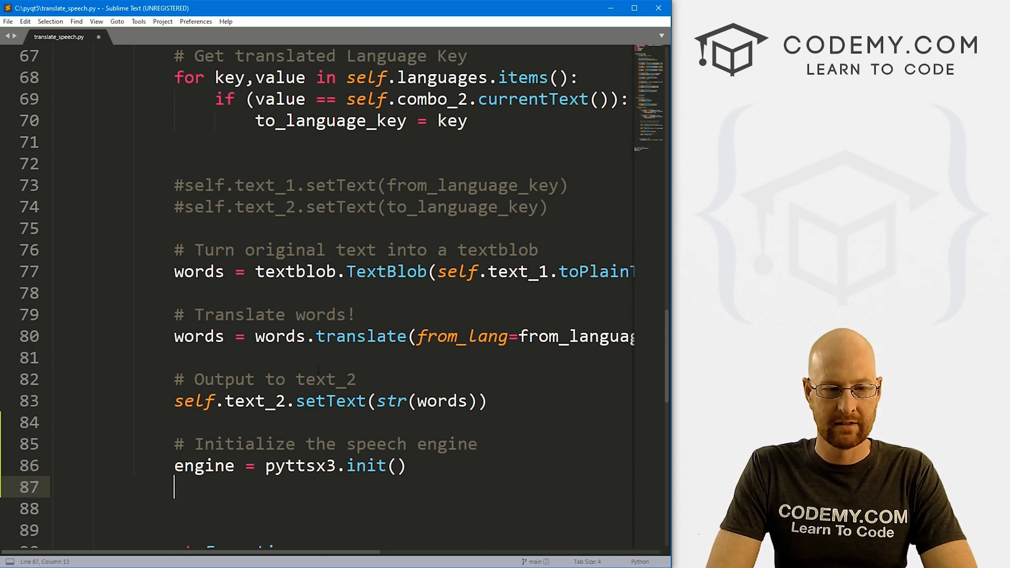
pyautogui.scroll(-3)
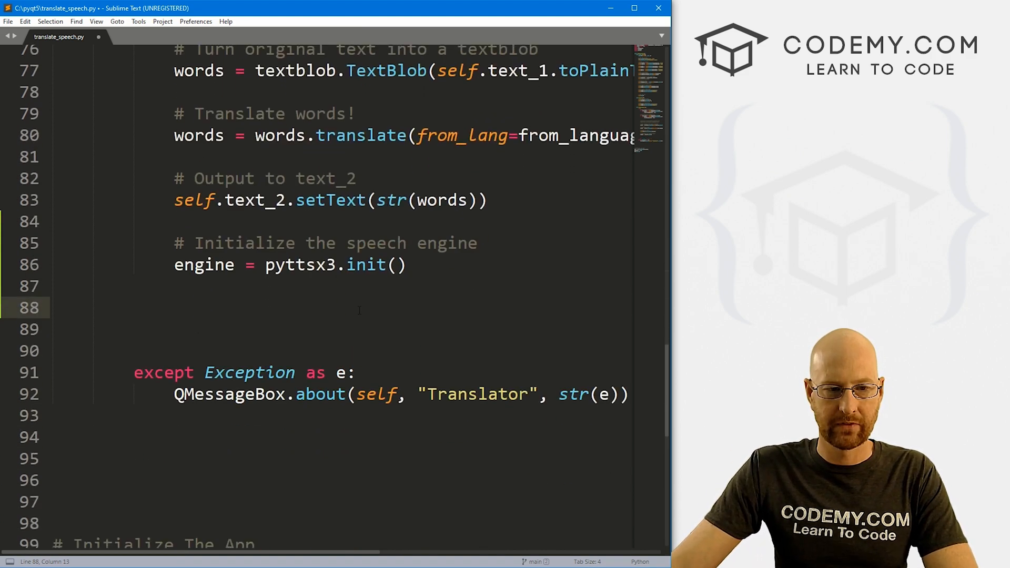
# Add a comment and engine.say(words) to speak the translated text.
pyautogui.write('# Oa')
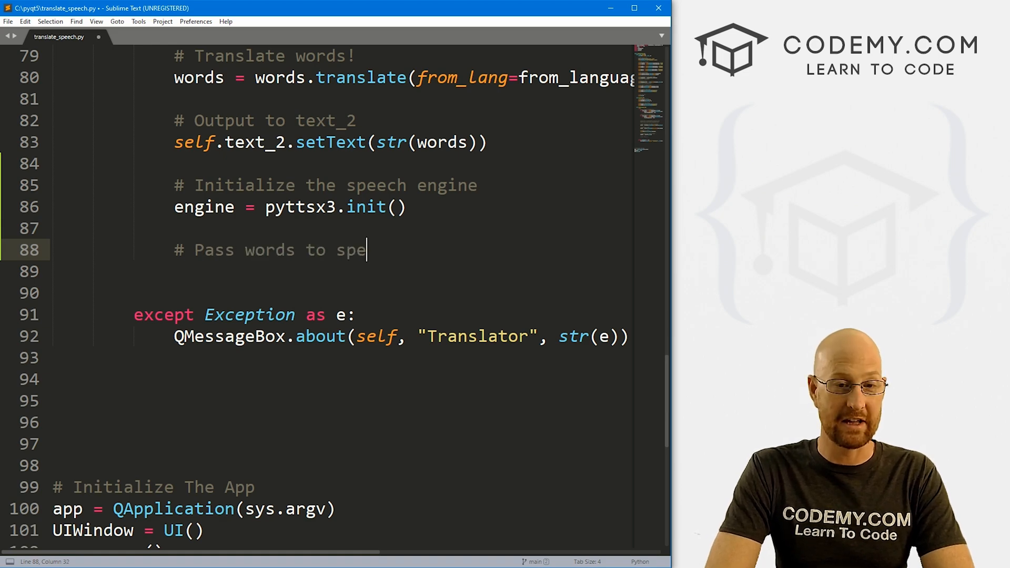
pyautogui.write('ak')
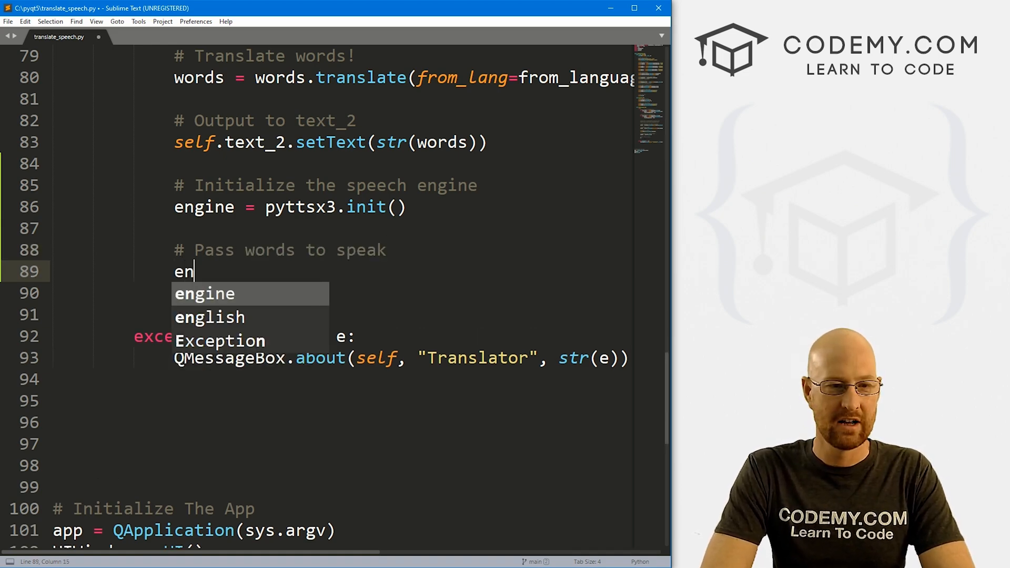
pyautogui.press('Tab')
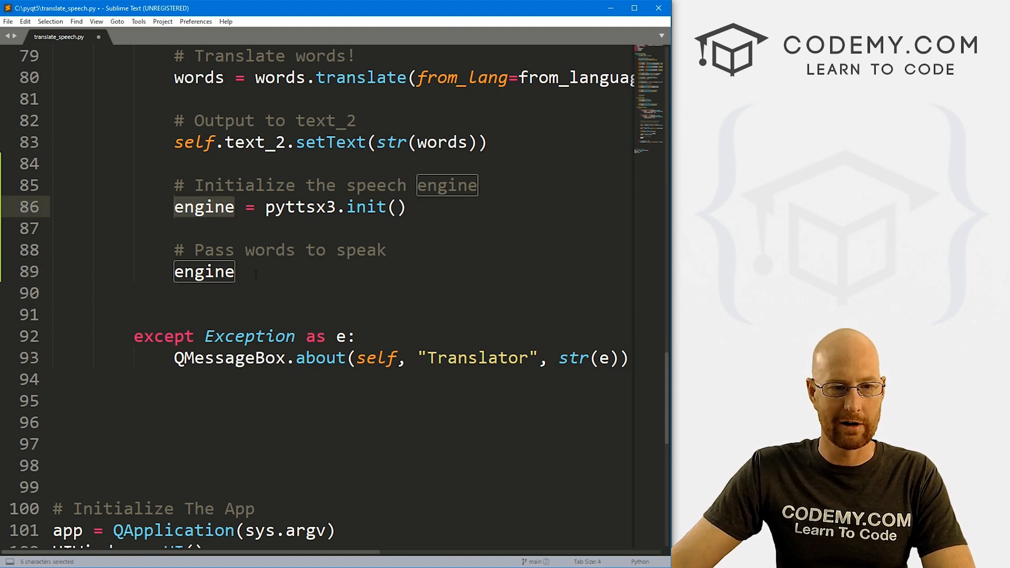
pyautogui.write('.say()')
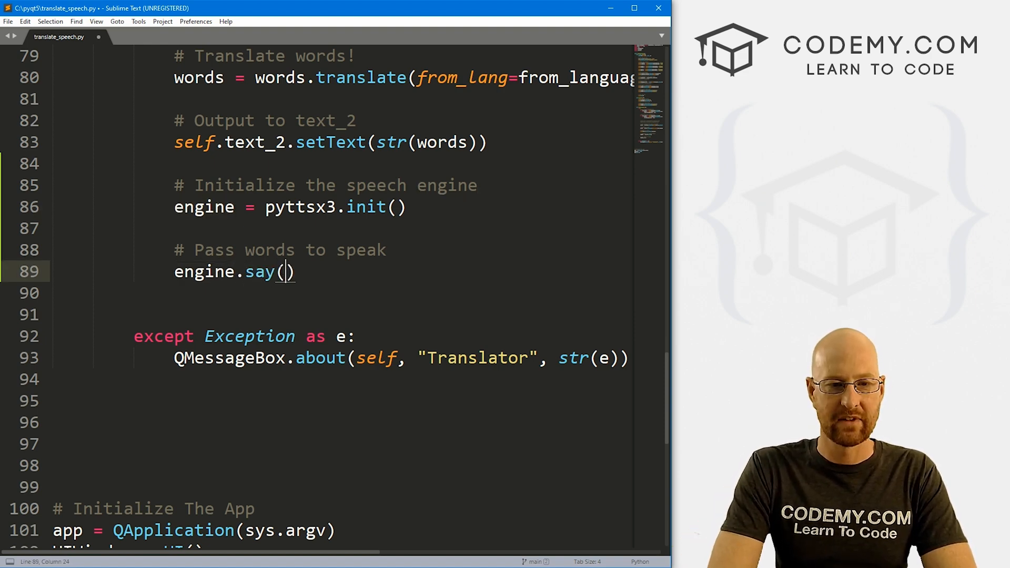
pyautogui.write('words')
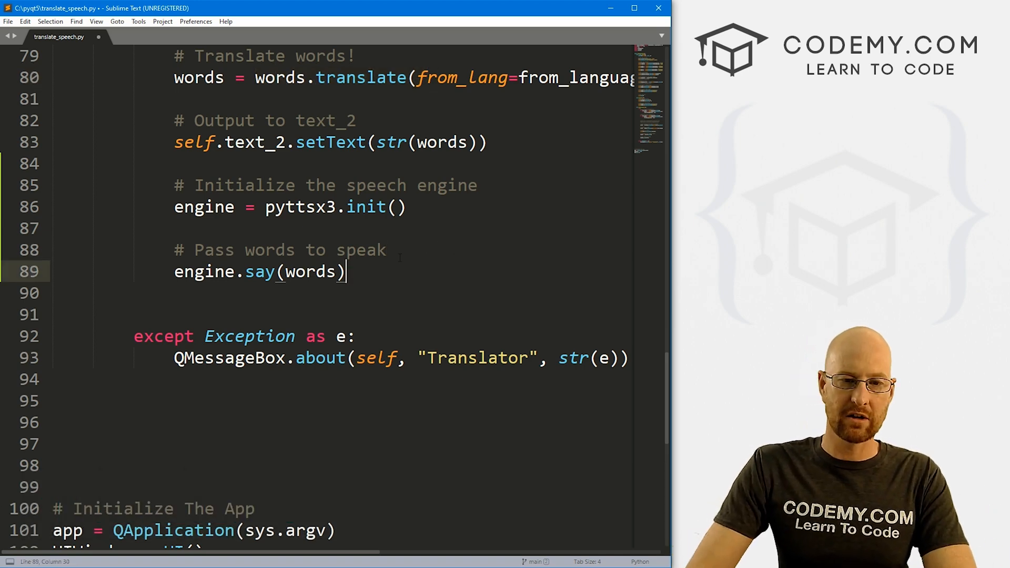
# Add a commented engine.runAndWait() call and save the script.
pyautogui.write('# Run the')
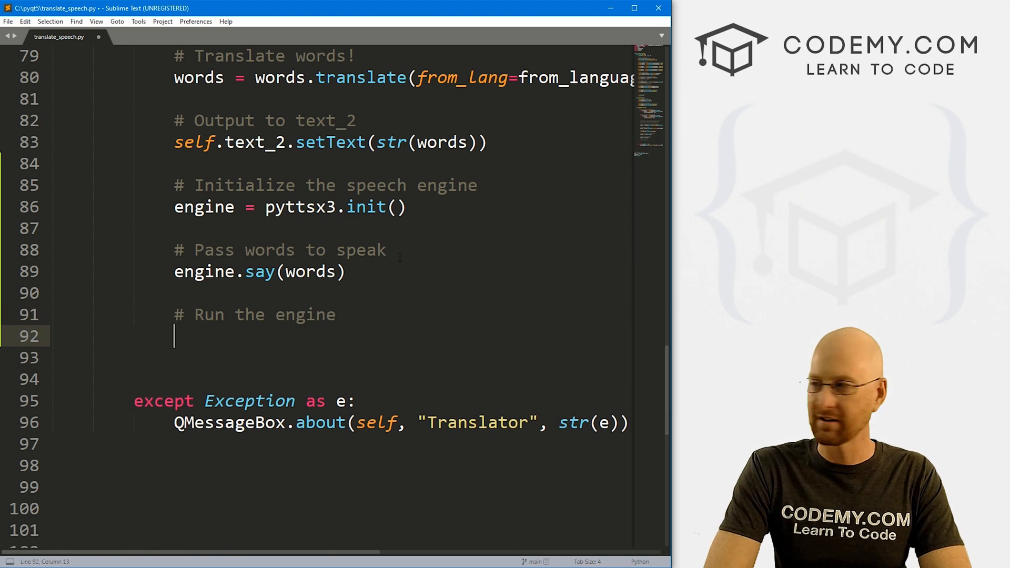
pyautogui.write('engine.runAndW')
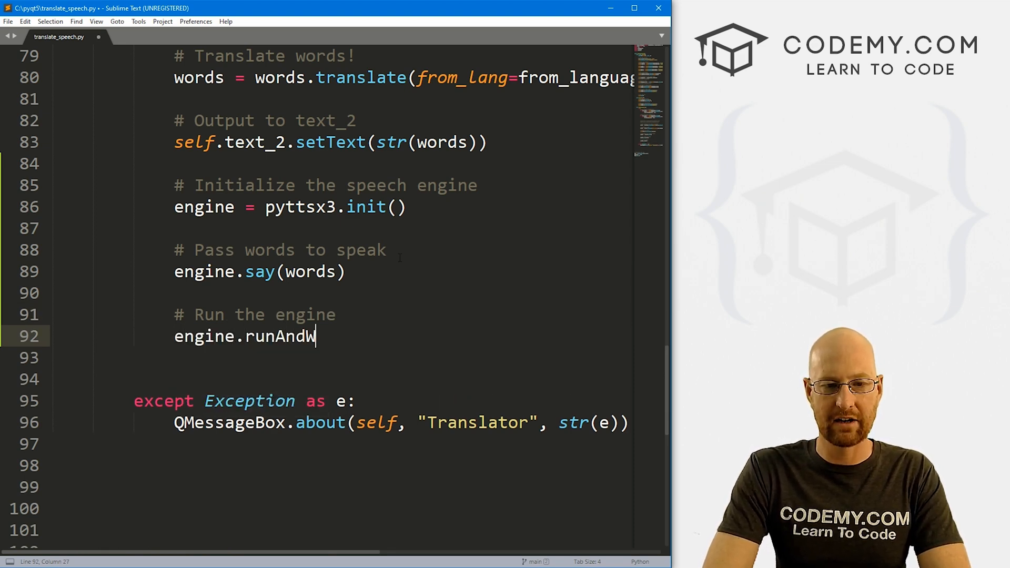
pyautogui.write('ait()')
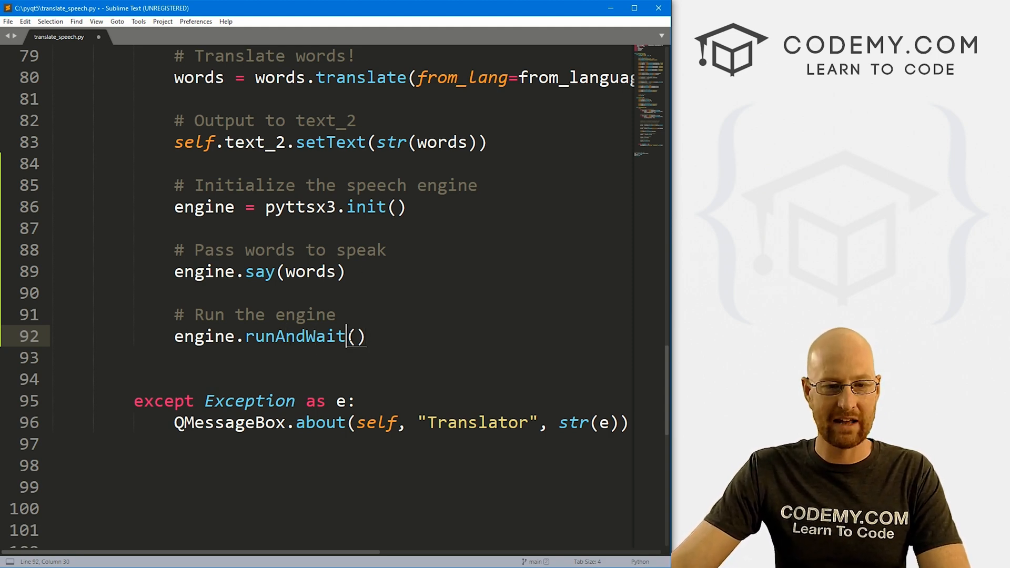
pyautogui.press('ctrl+s')
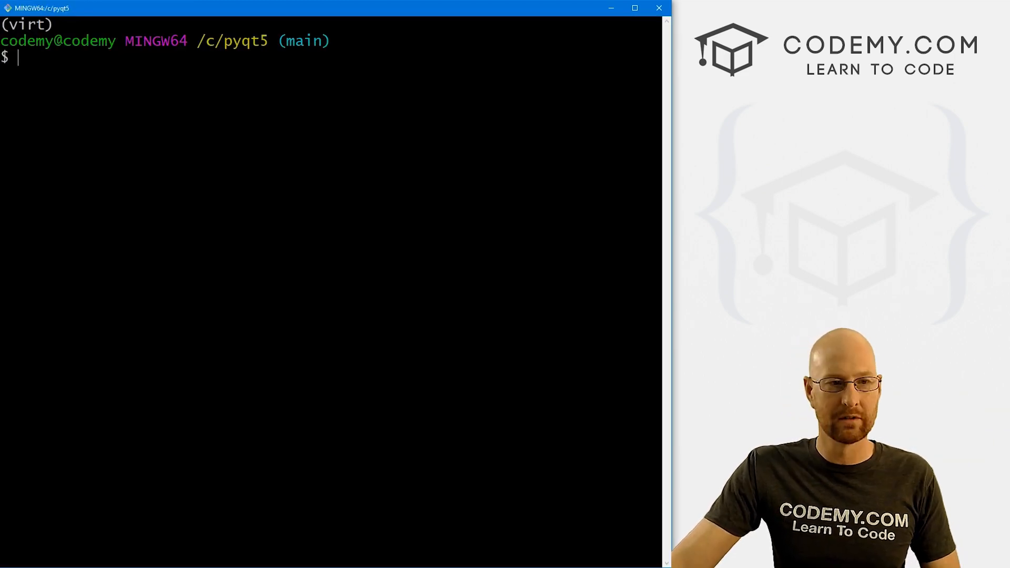
# Launch python translate_speech.py and translate 'hello' into German.
pyautogui.write('python')
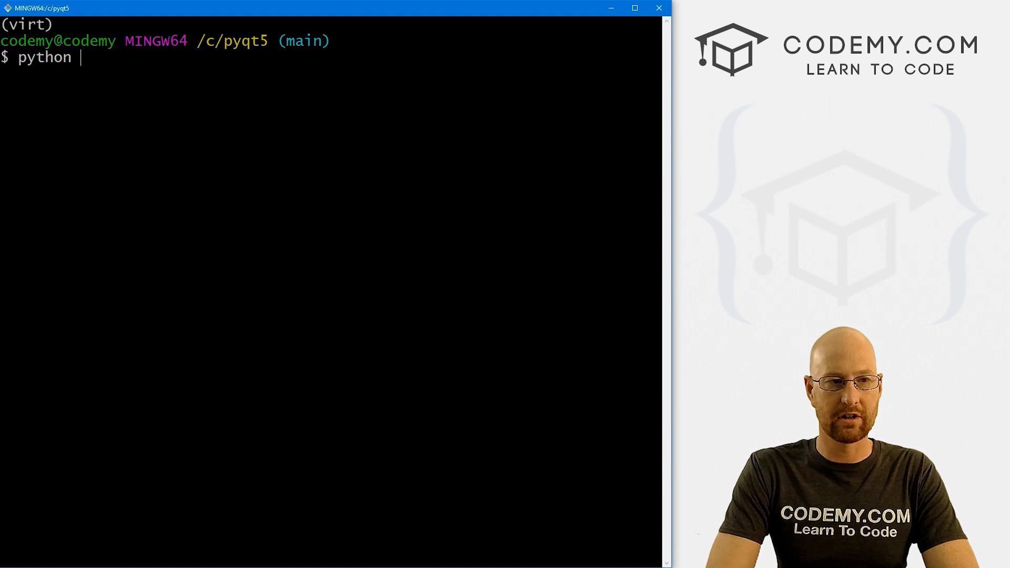
pyautogui.write('translate_speech.py')
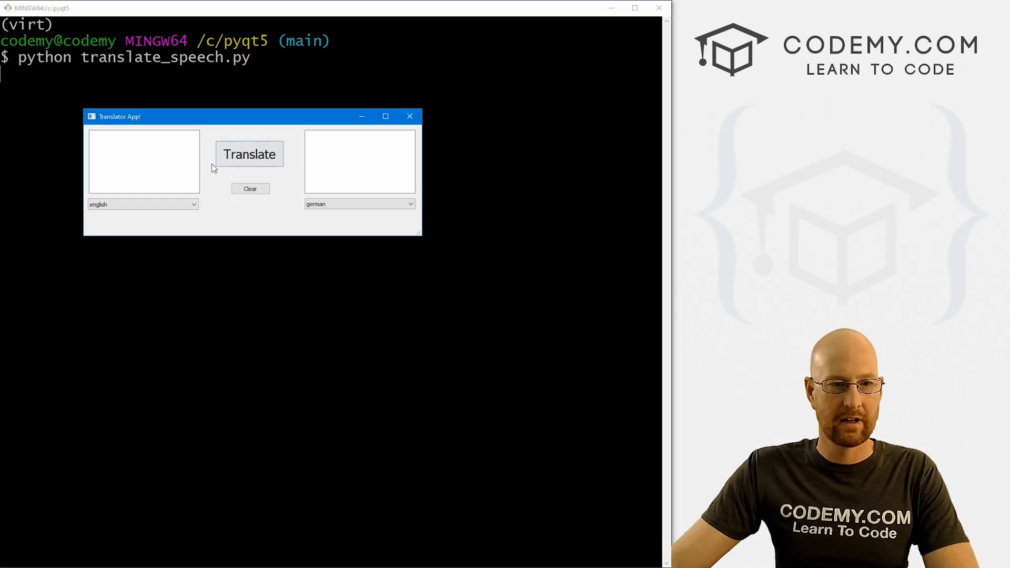
pyautogui.write('hello')
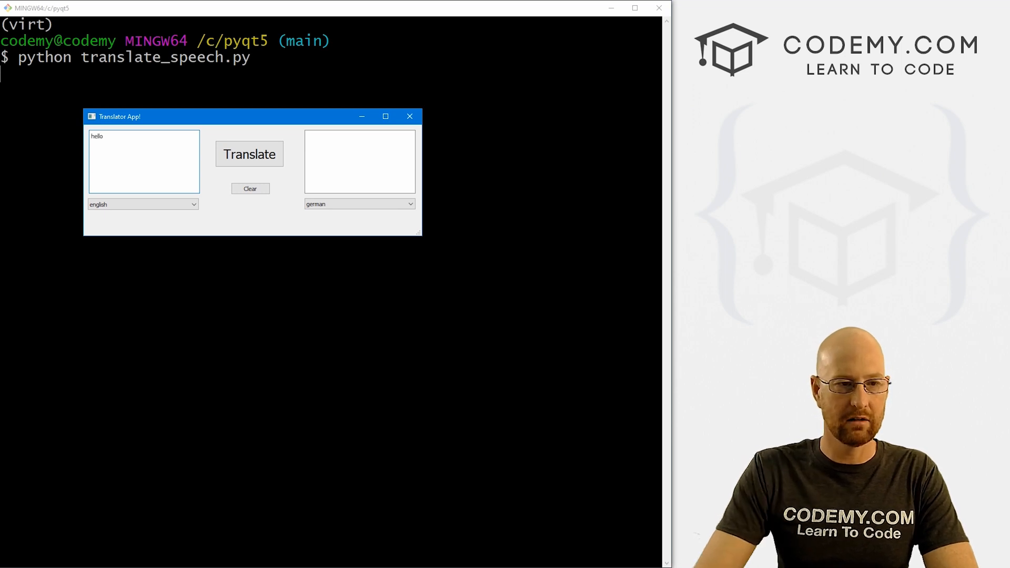
pyautogui.click(249, 154)
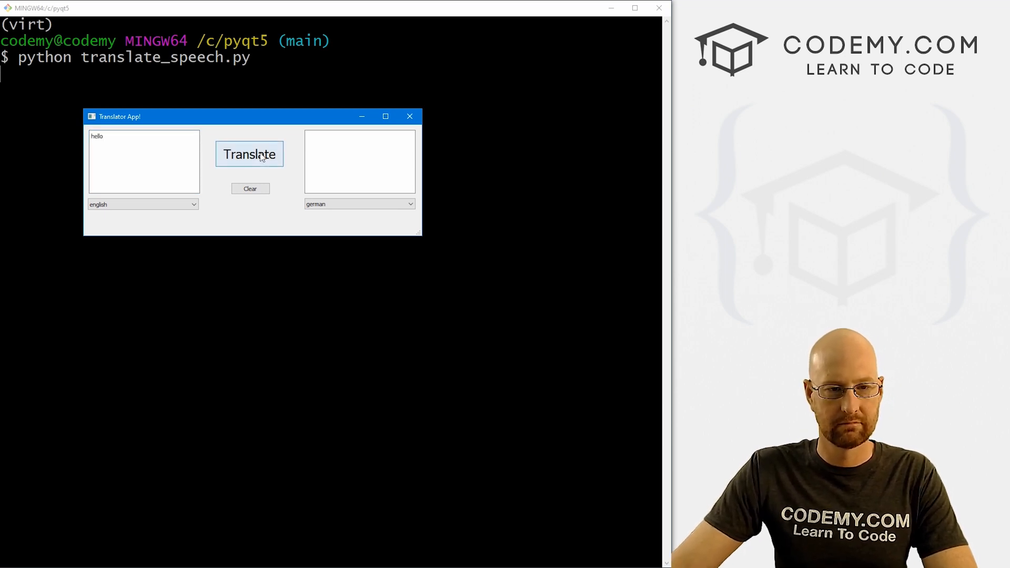
pyautogui.click(249, 154)
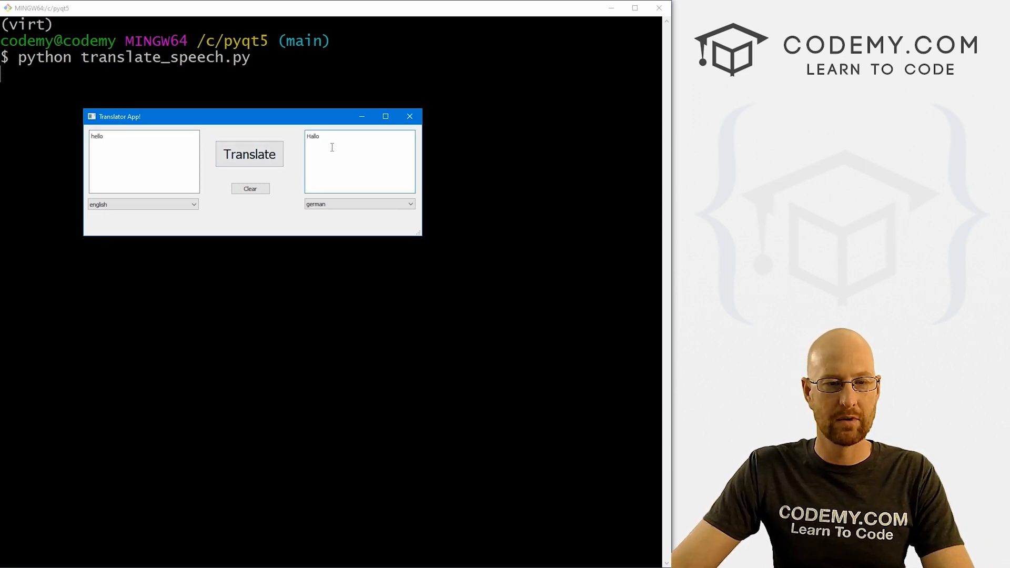
# Replace the input with 'Hello my name is John.' and translate it.
pyautogui.doubleClick(97, 136)
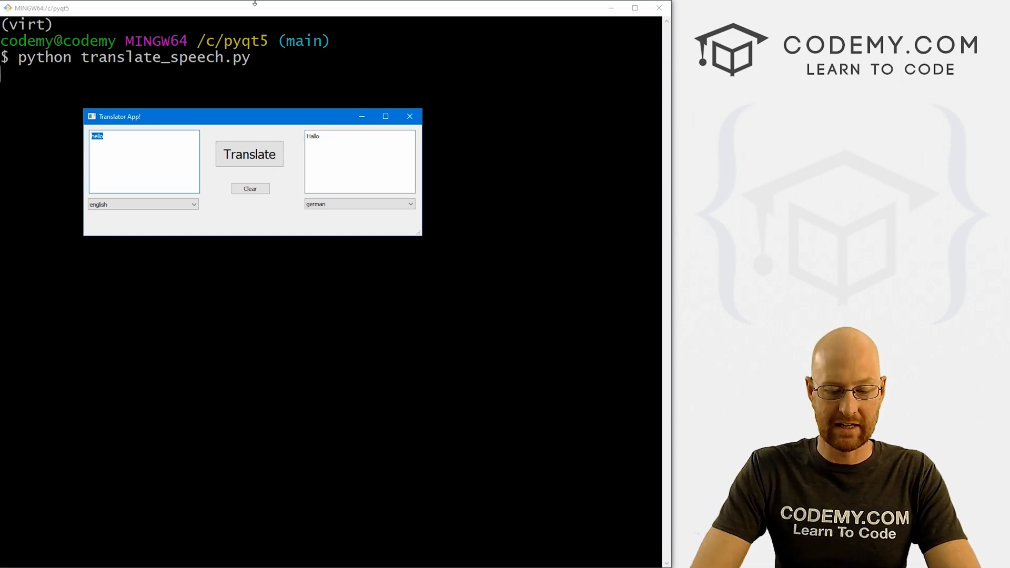
pyautogui.write('Hello my name')
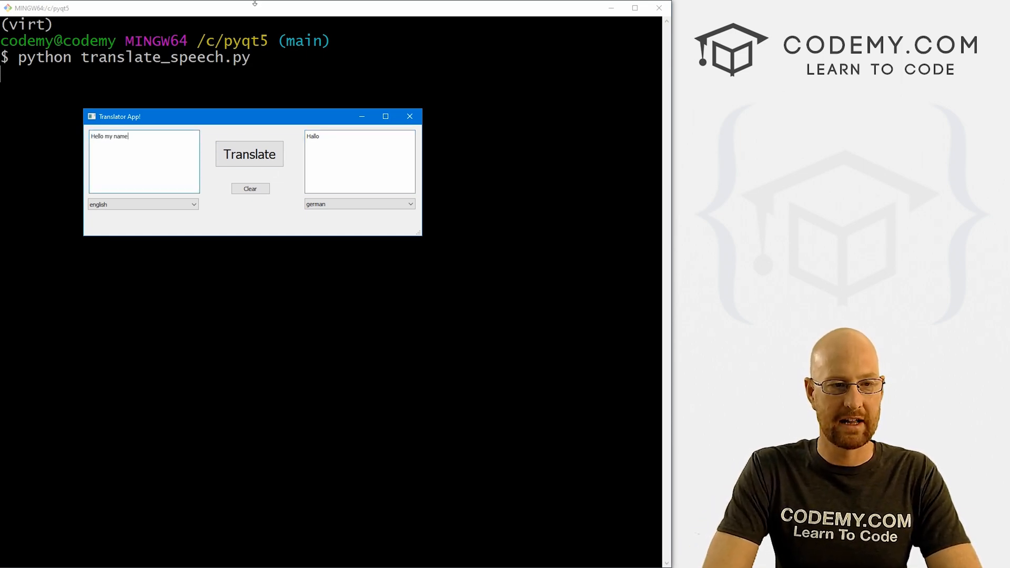
pyautogui.write('is John.')
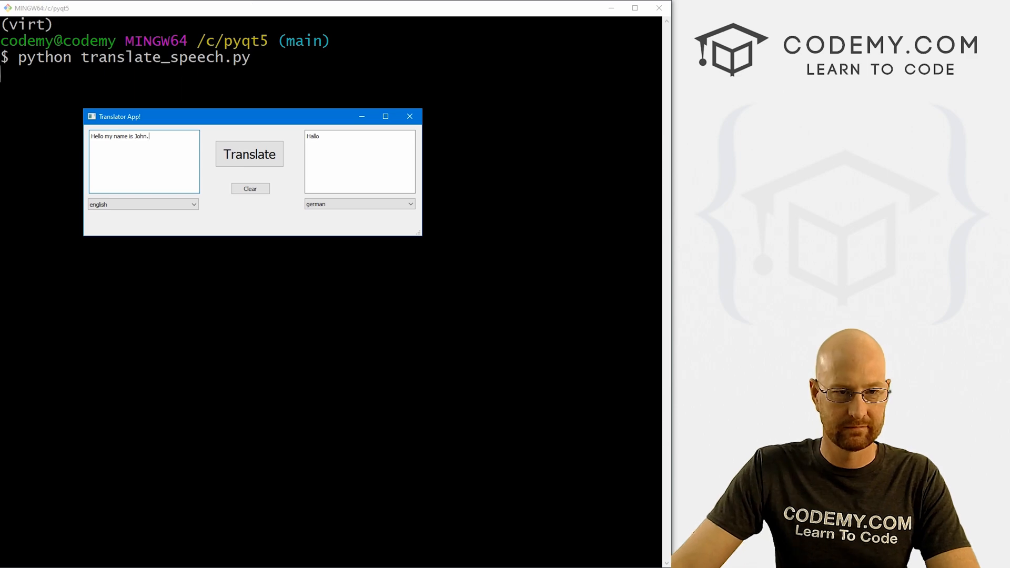
pyautogui.click(249, 154)
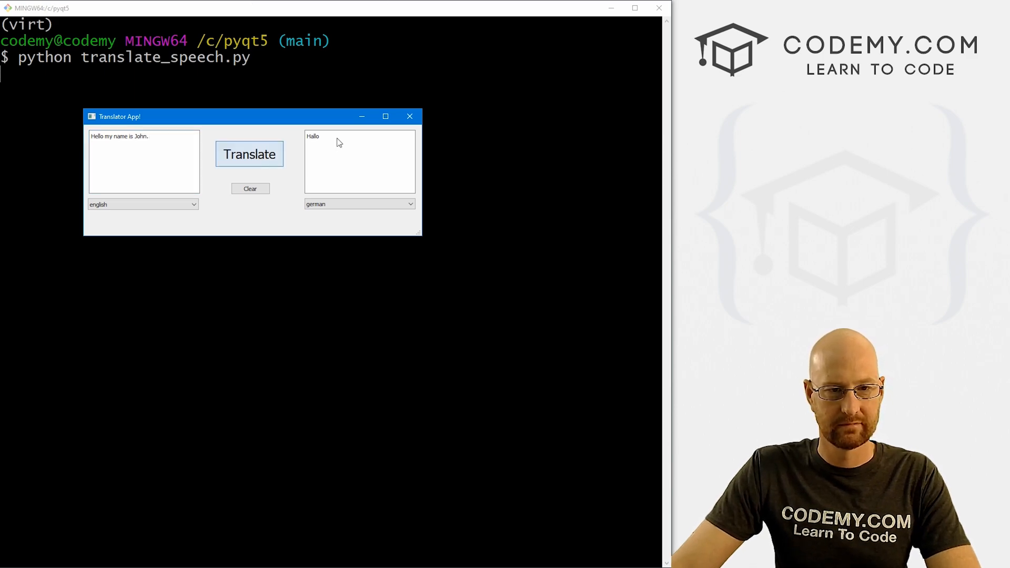
pyautogui.click(250, 154)
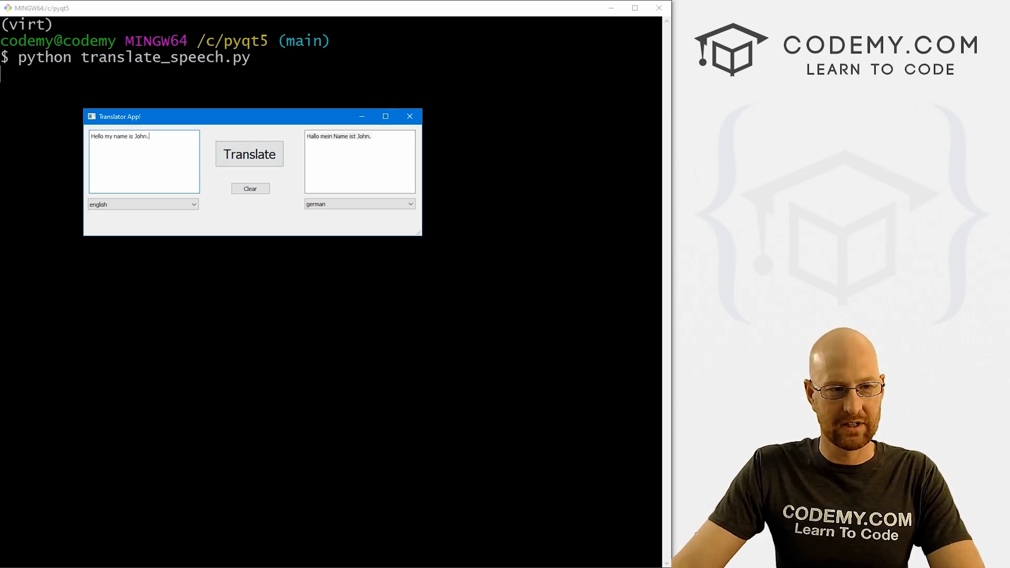
# Translate 'What's your name?' into German, then close the translator window.
pyautogui.write("What's your name?")
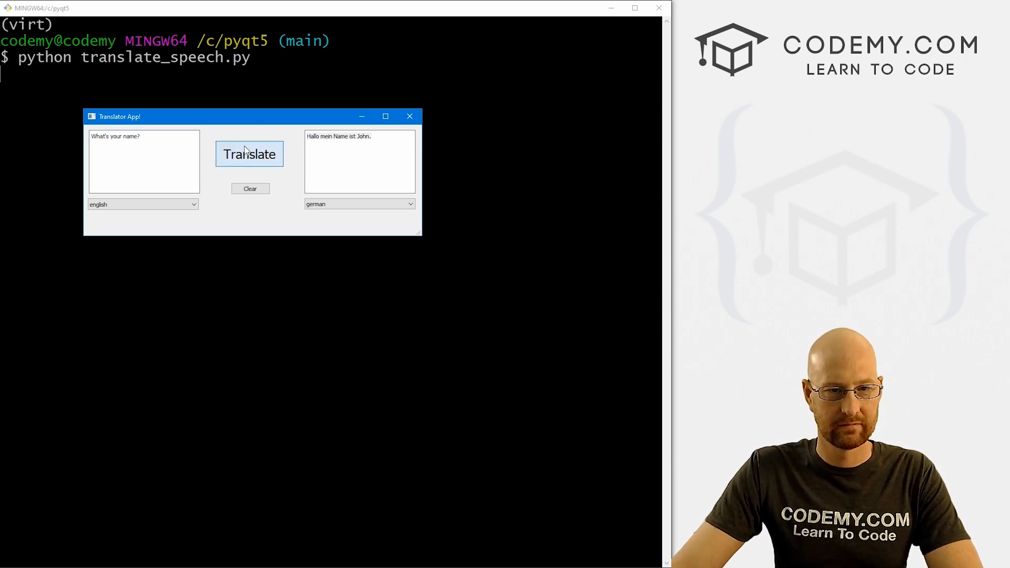
pyautogui.click(249, 154)
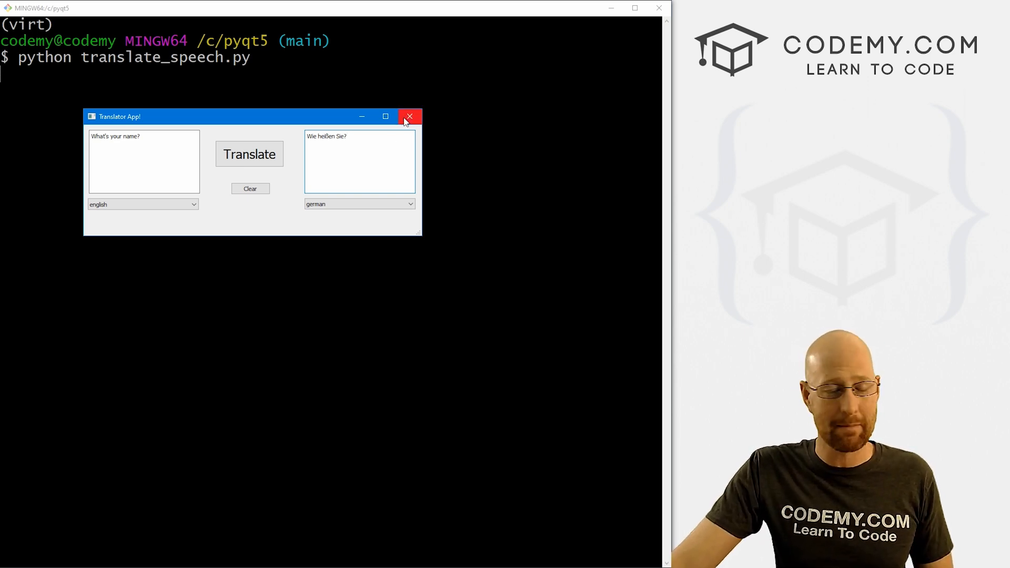
pyautogui.moveTo(410, 117)
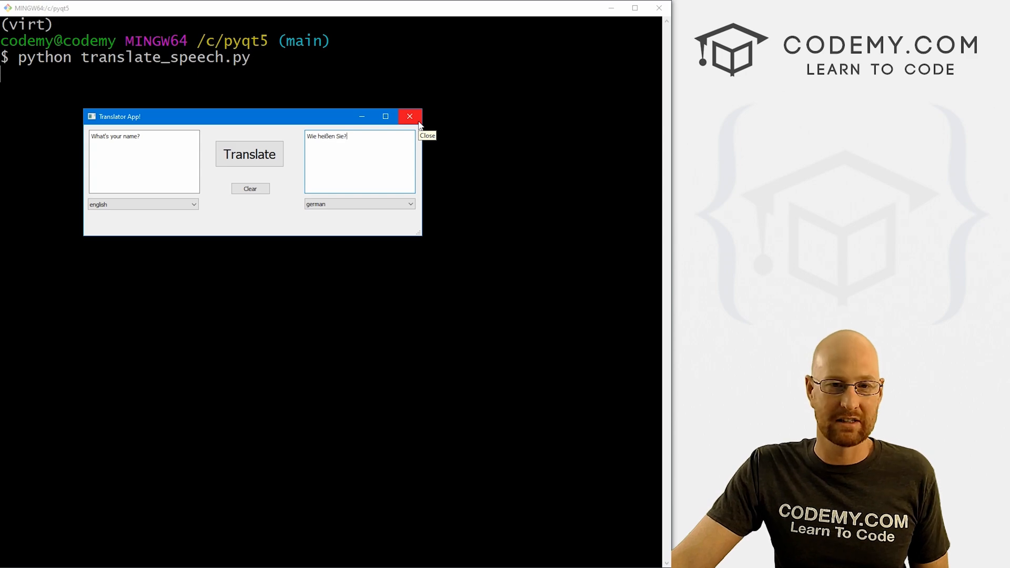
pyautogui.click(410, 117)
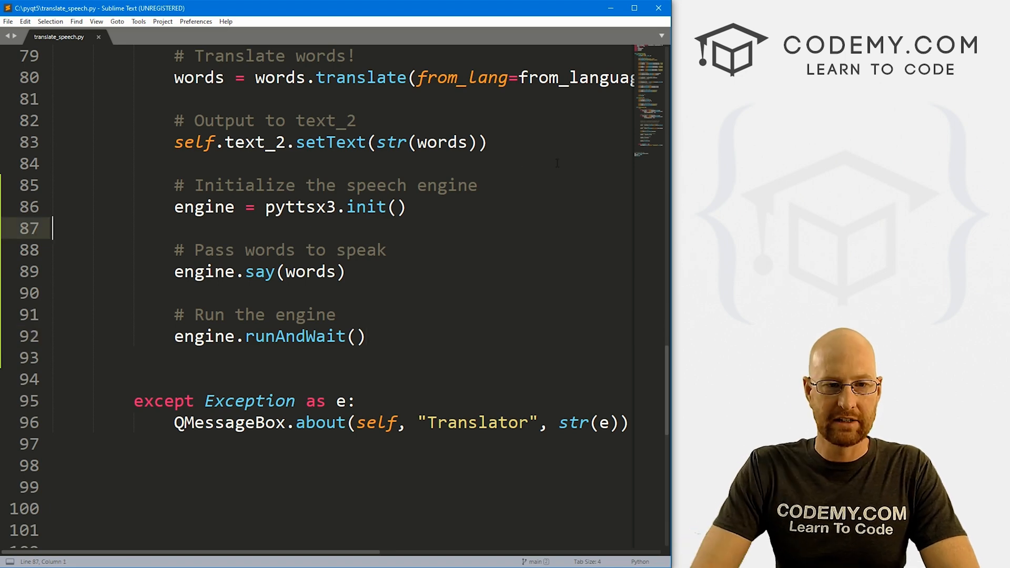
# Add a comment and voices = engine.getProperty("voices") to fetch available voices.
pyautogui.write('# Play with vo')
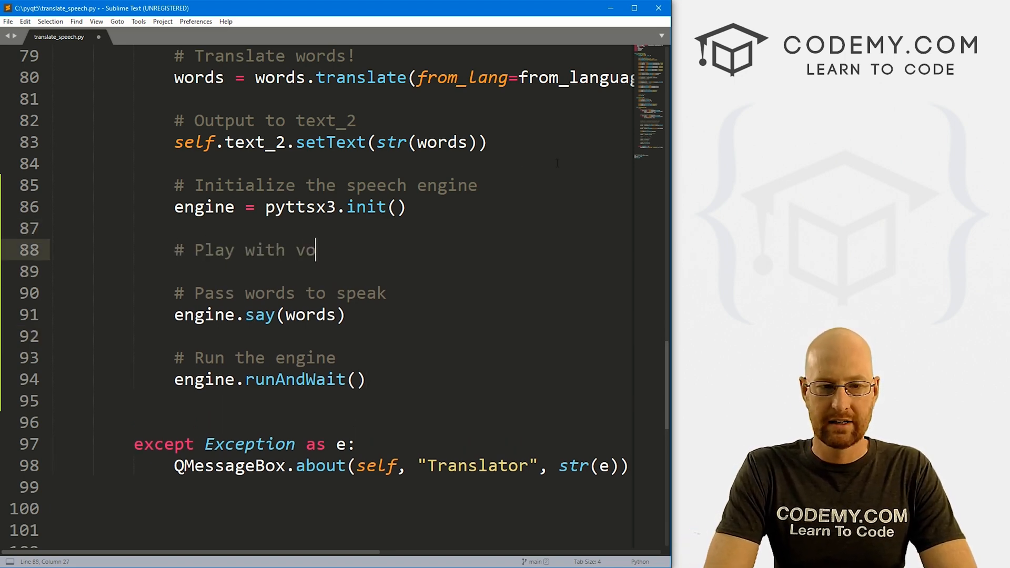
pyautogui.write('ic')
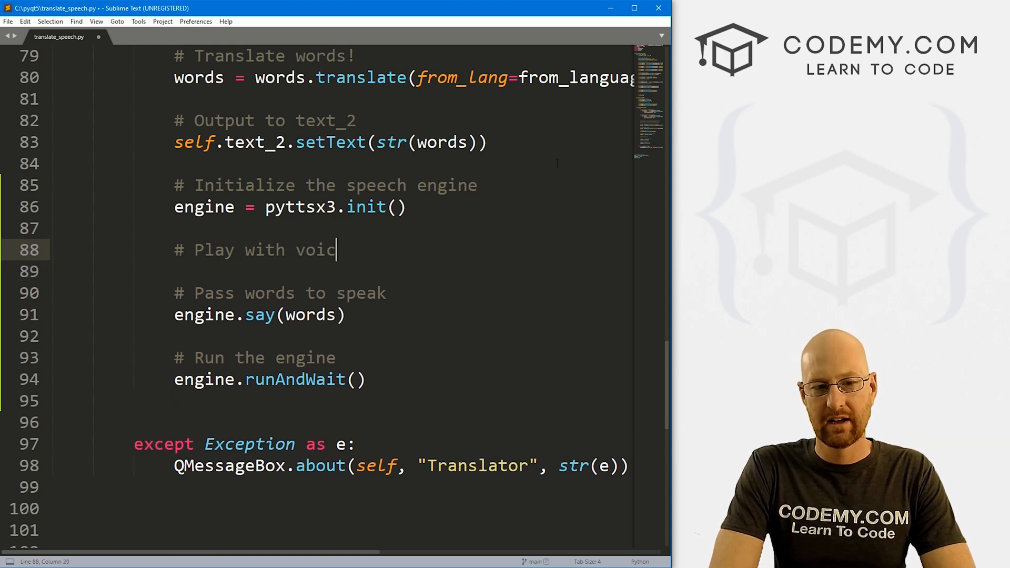
pyautogui.write('es')
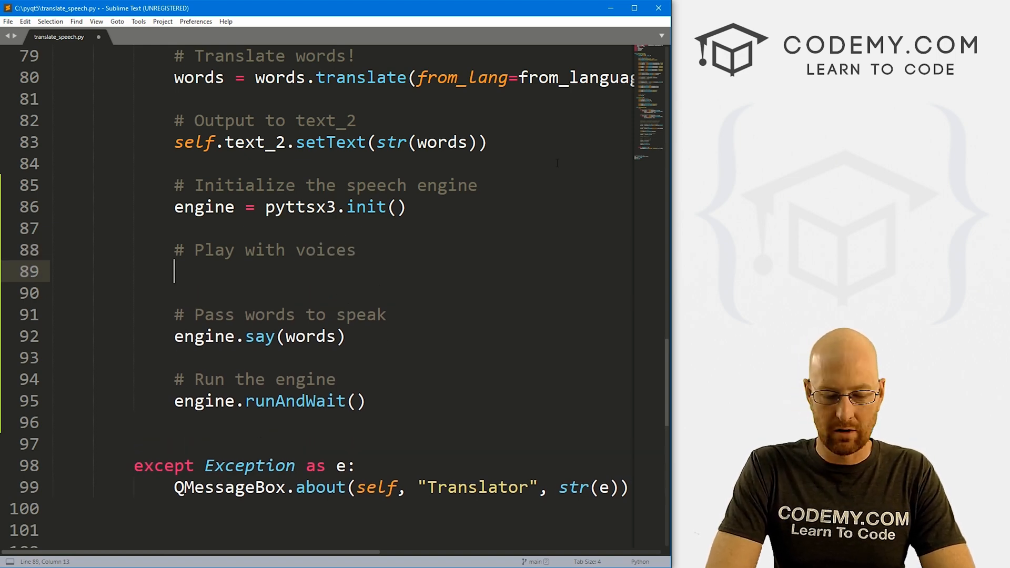
pyautogui.write('voices =')
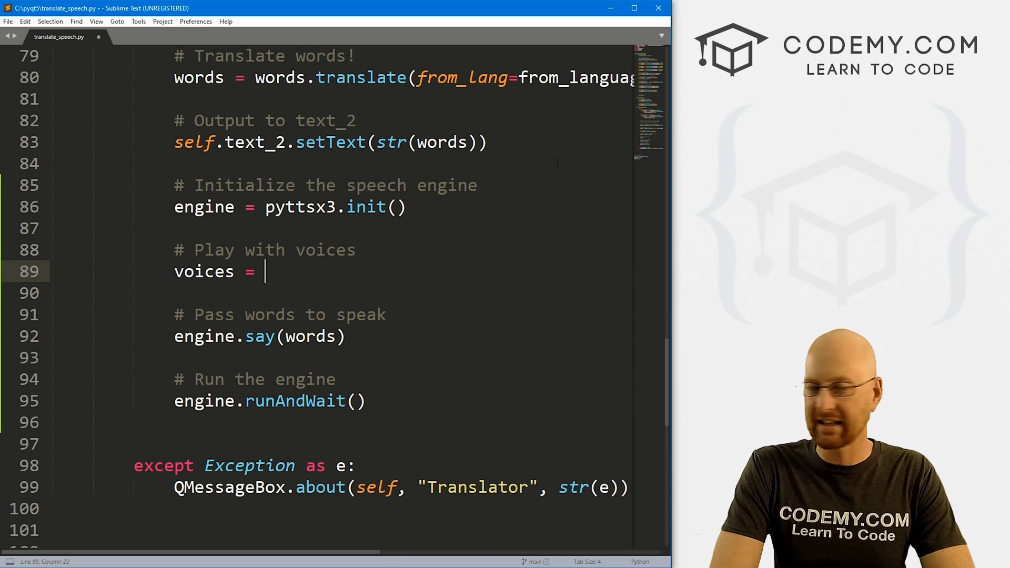
pyautogui.write('engine.get')
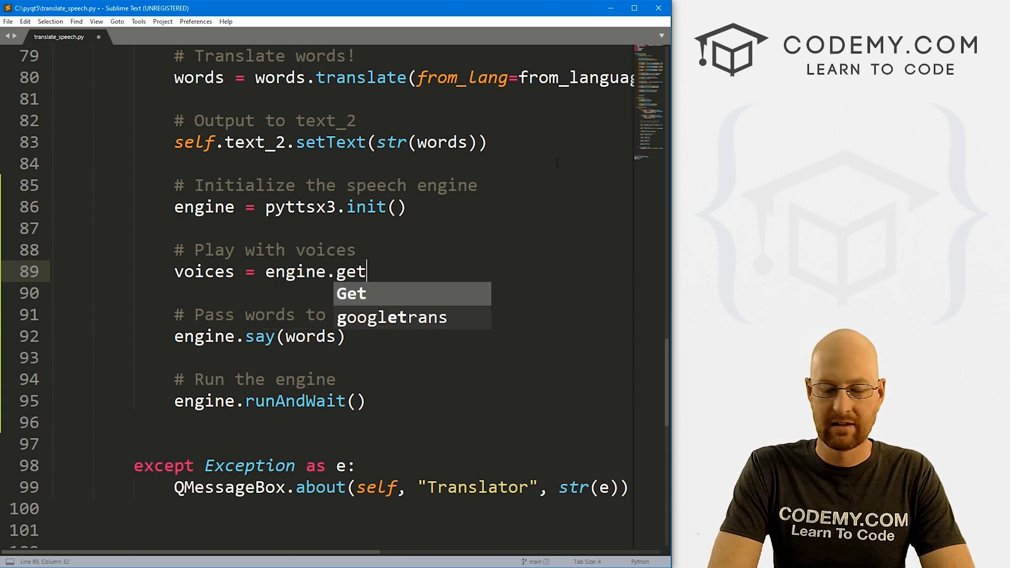
pyautogui.write('Property()')
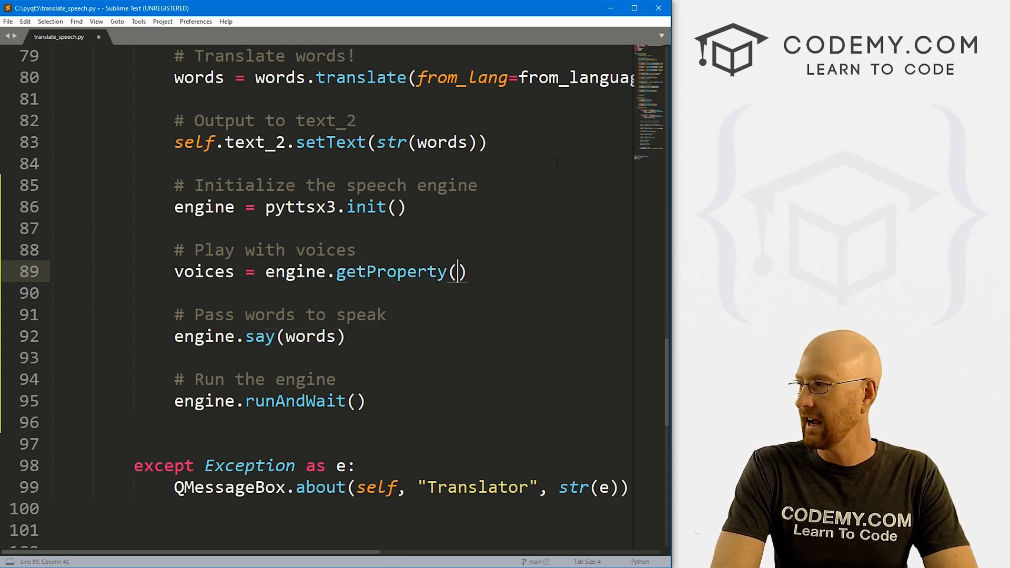
pyautogui.write('"voices')
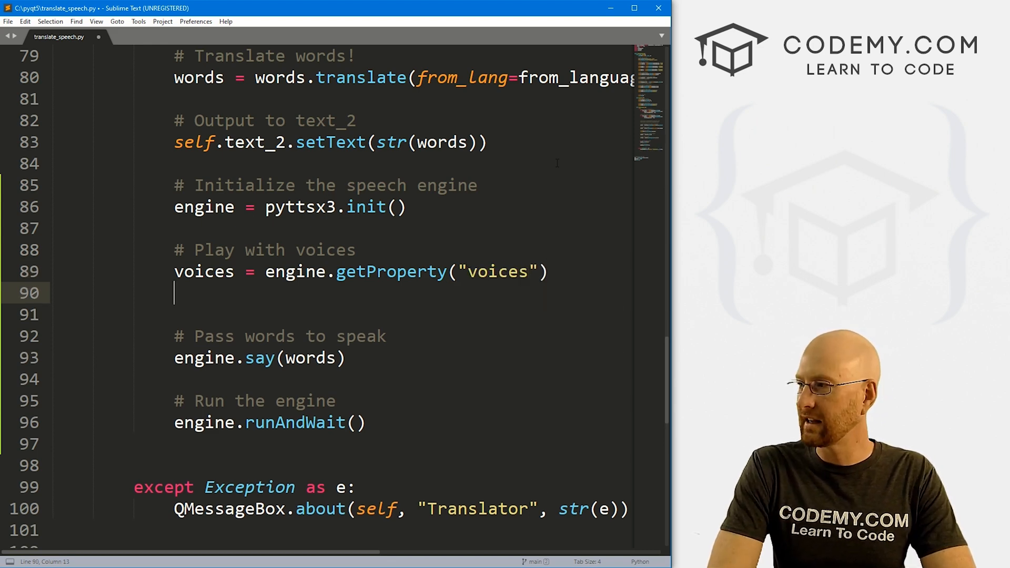
# Add a for loop setting engine.setProperty("voice", voice.id) for each voice, and save.
pyautogui.write('for voice in co')
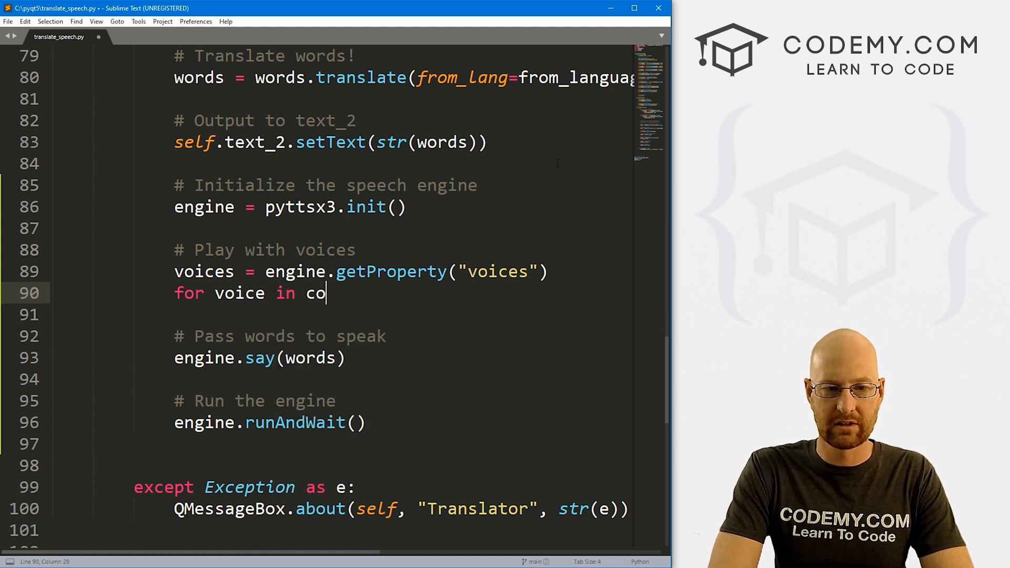
pyautogui.write('ices:')
pyautogui.write('engine.setProperty("')
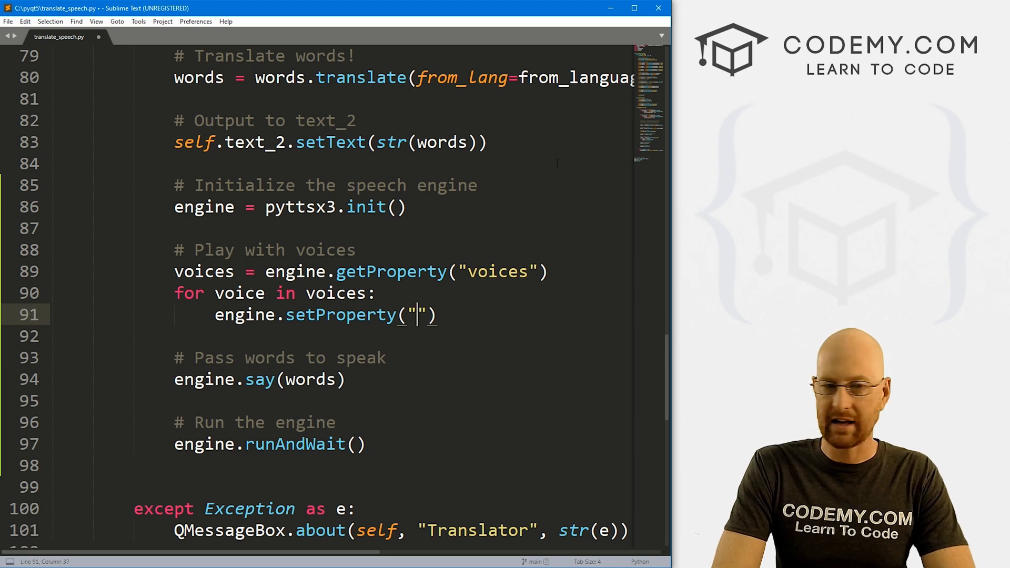
pyautogui.write('voice",')
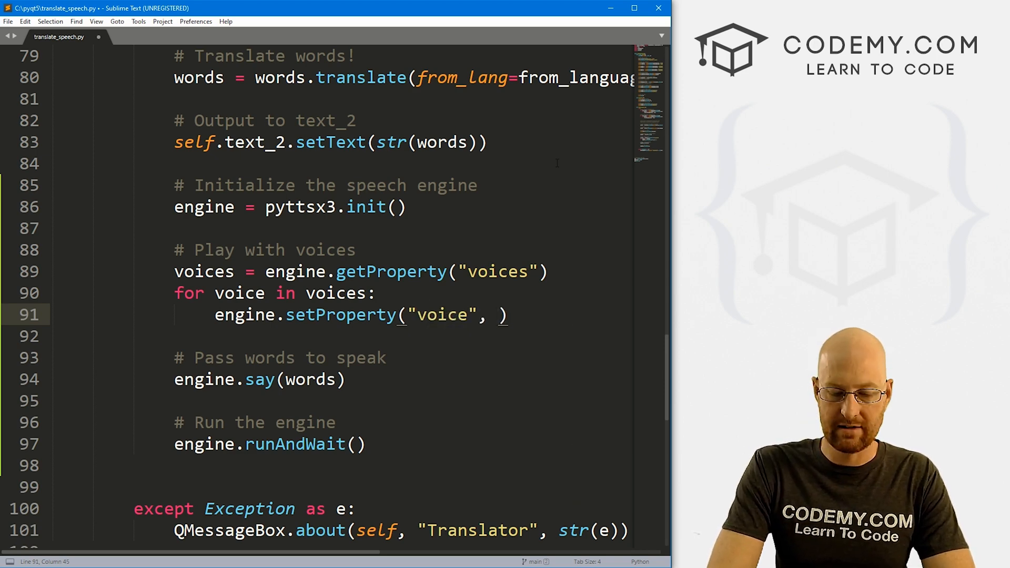
pyautogui.write('voice.id')
pyautogui.click(402, 336)
pyautogui.write('engine.say(words)')
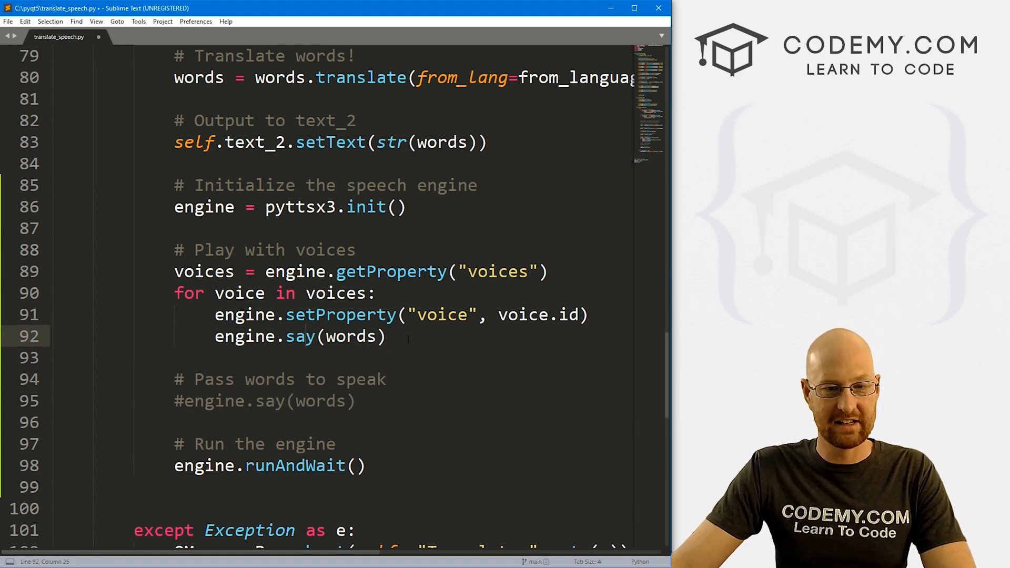
pyautogui.press('ctrl+s')
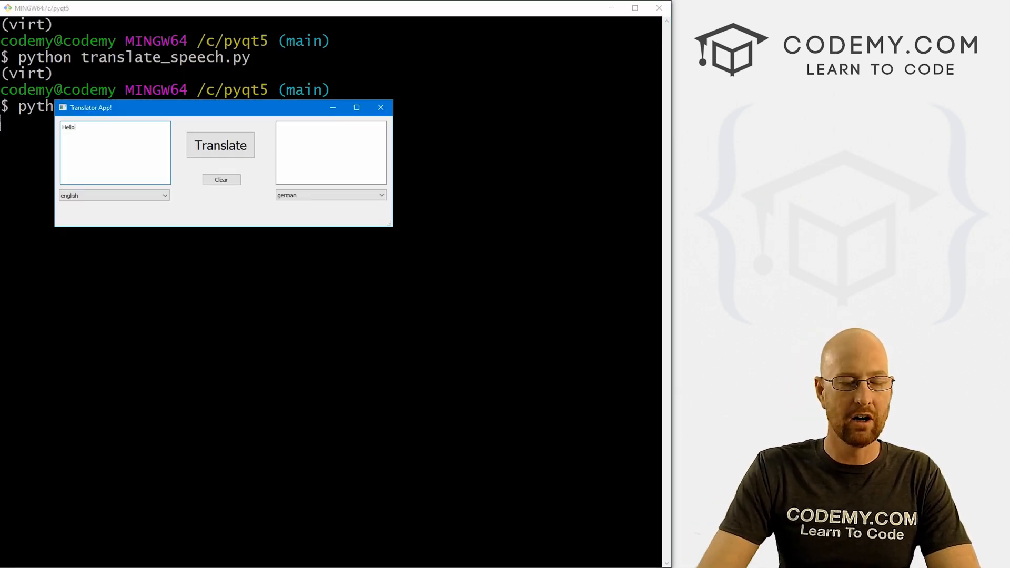
# Translate 'Hello' to hear each voice, then add print(voice) inside the loop.
pyautogui.click(220, 145)
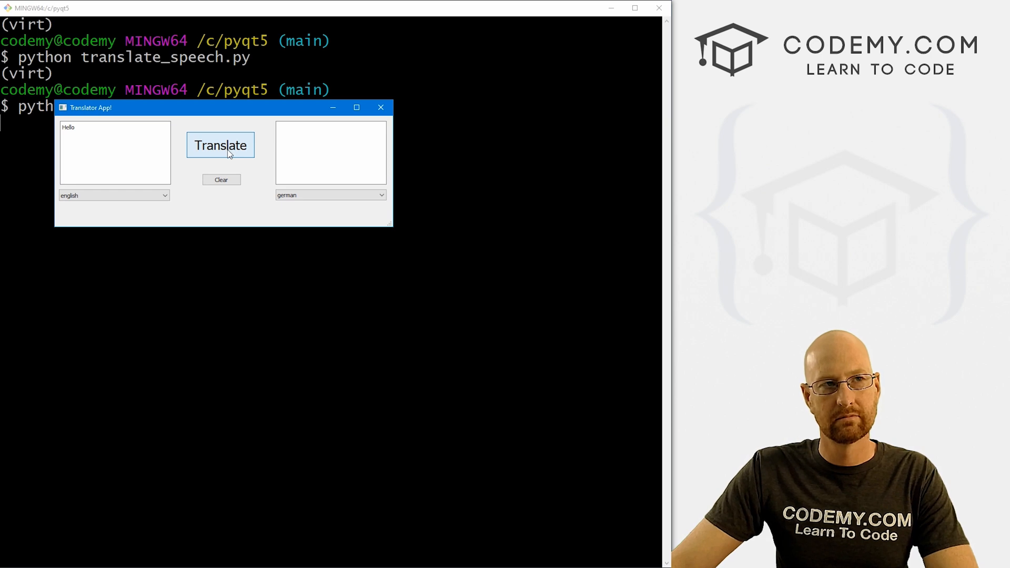
pyautogui.click(220, 146)
pyautogui.write('pri')
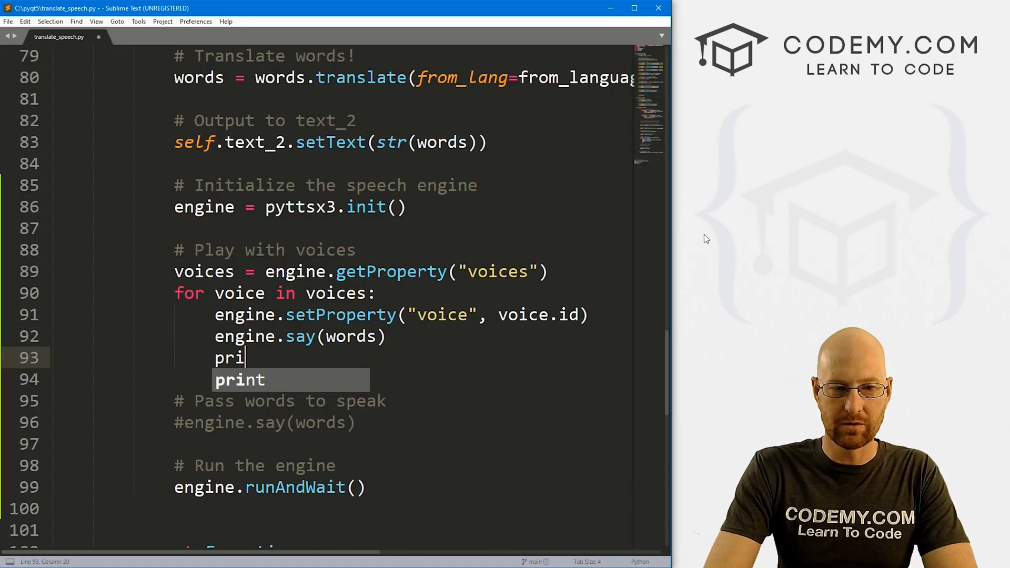
pyautogui.write('nt(voice)')
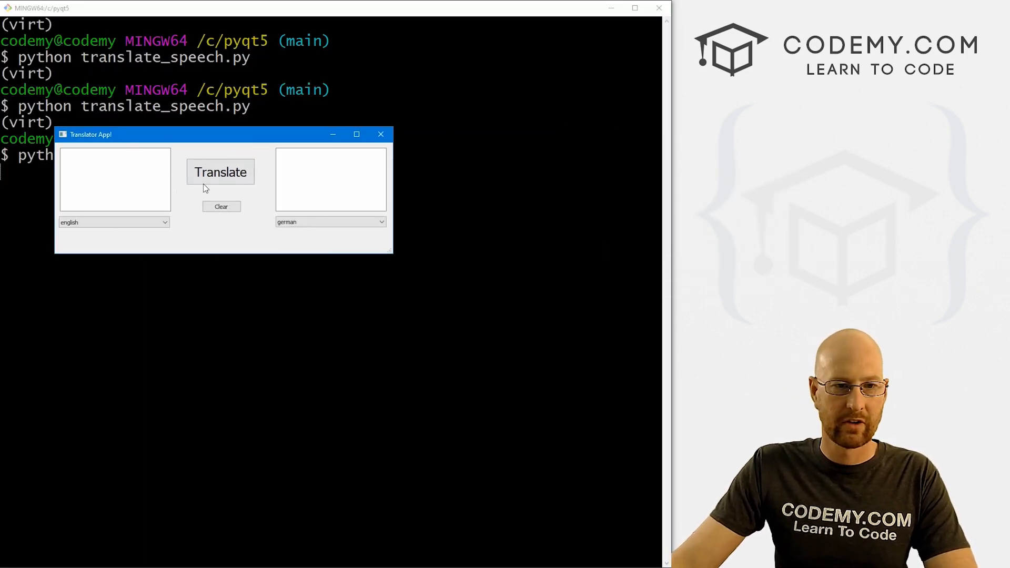
# Translate 'Hello' again so the terminal prints the Microsoft David and Zira voice details.
pyautogui.write('Hello')
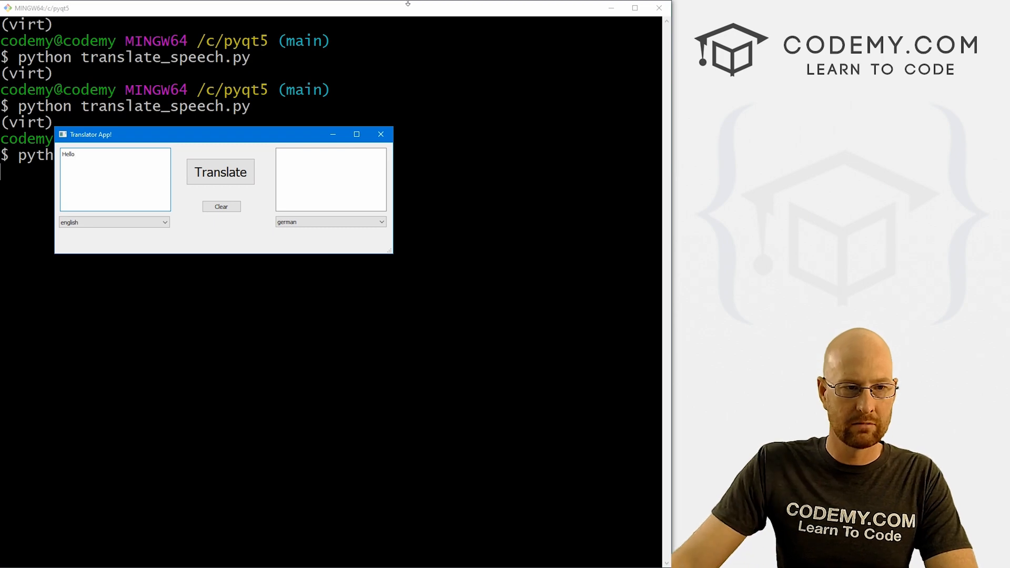
pyautogui.click(380, 134)
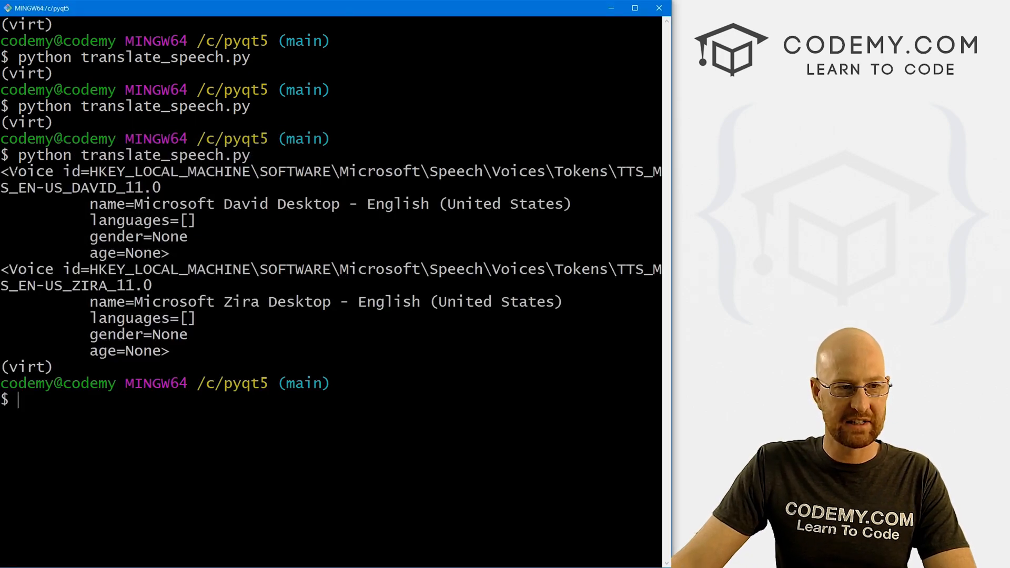